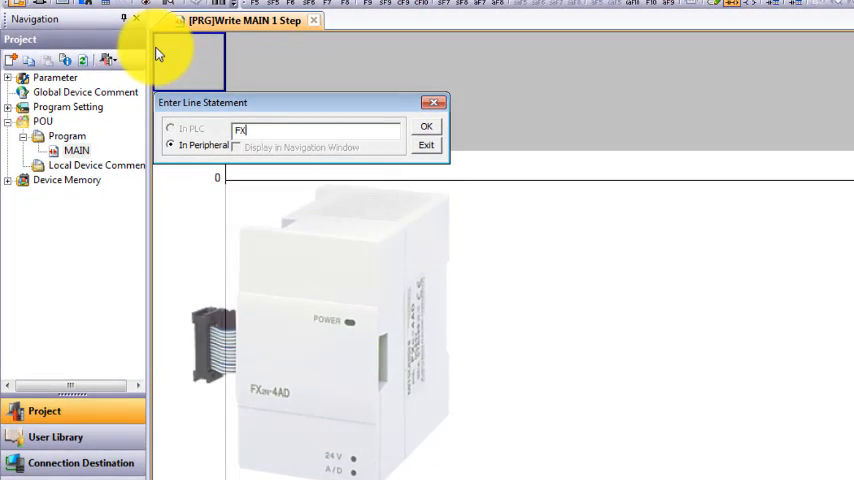
- Enter the heading line statement FX2n-4AD and confirm it
{"action": "type", "text": "@n"}
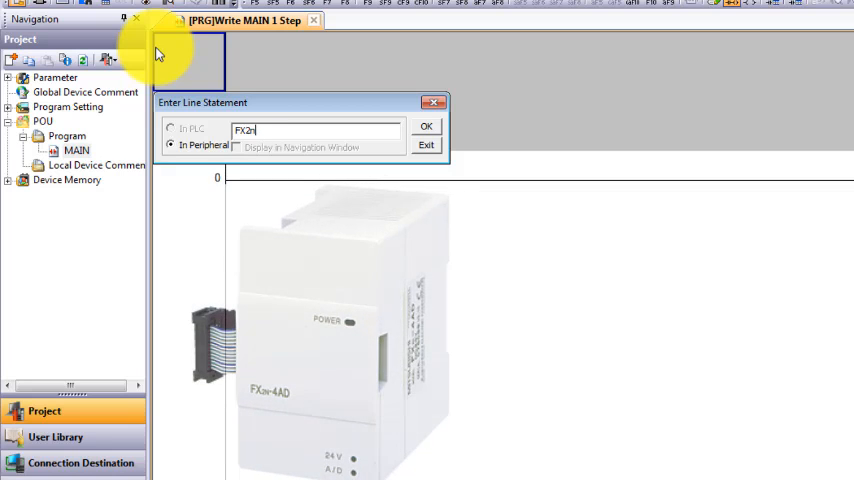
{"action": "type", "text": "-4a"}
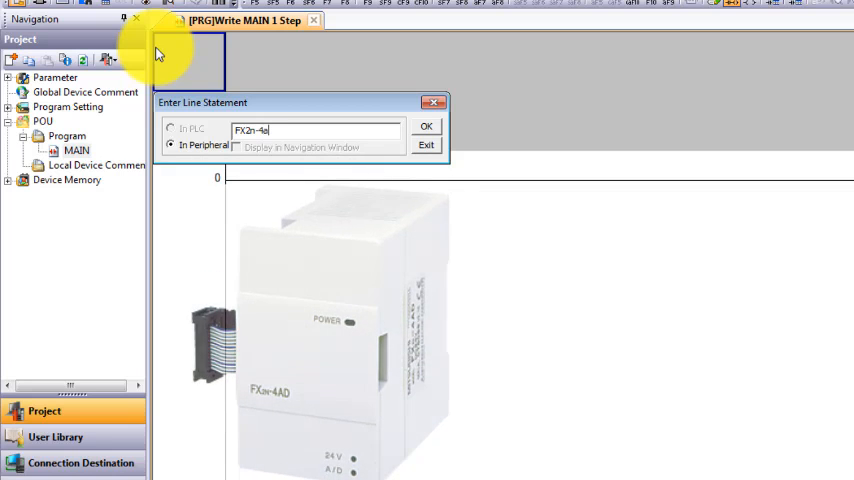
{"action": "key", "text": "Backspace"}
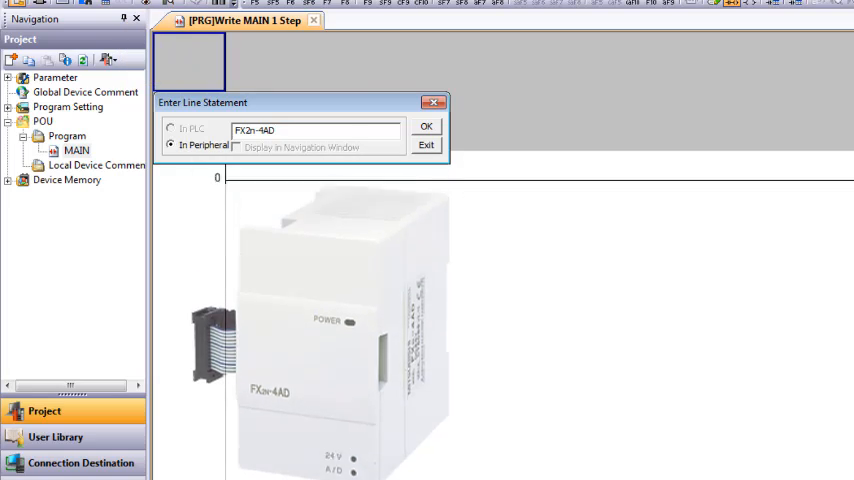
{"action": "left_click", "coordinate": [424, 126]}
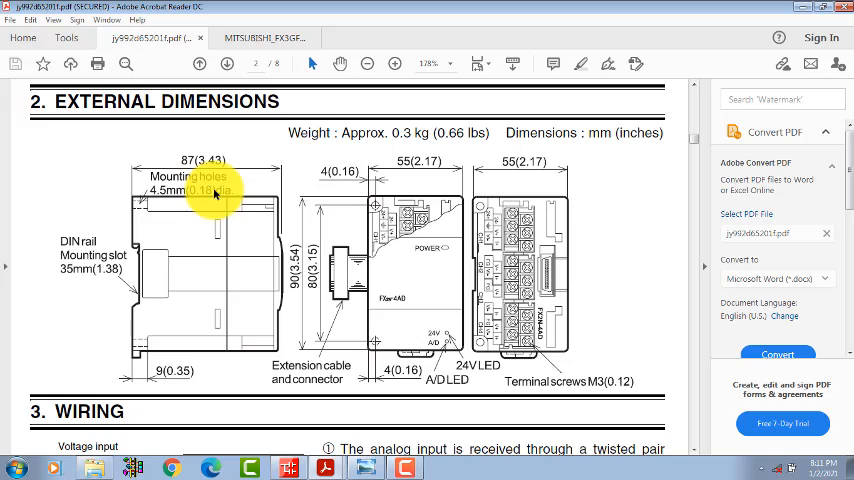
{"action": "mouse_move", "coordinate": [296, 178]}
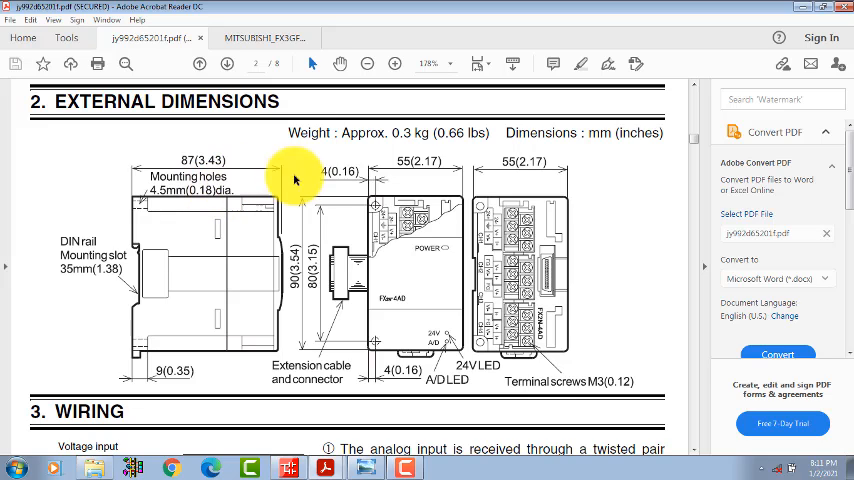
{"action": "mouse_move", "coordinate": [260, 182]}
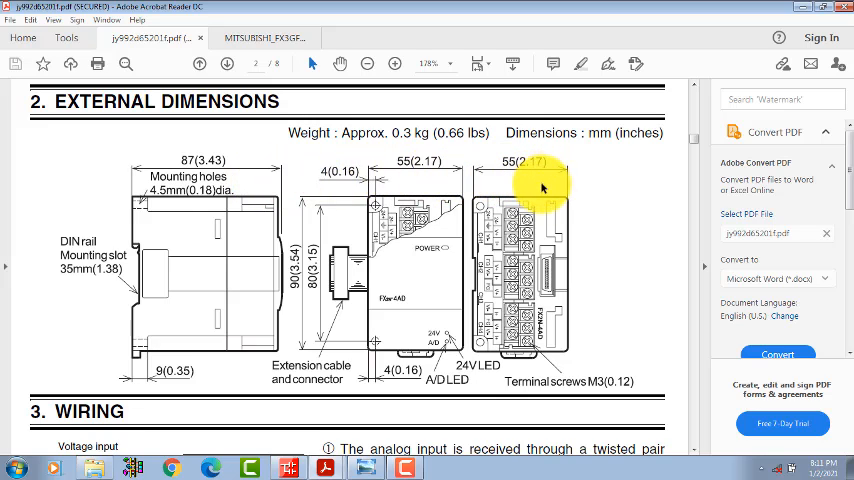
{"action": "mouse_move", "coordinate": [588, 338]}
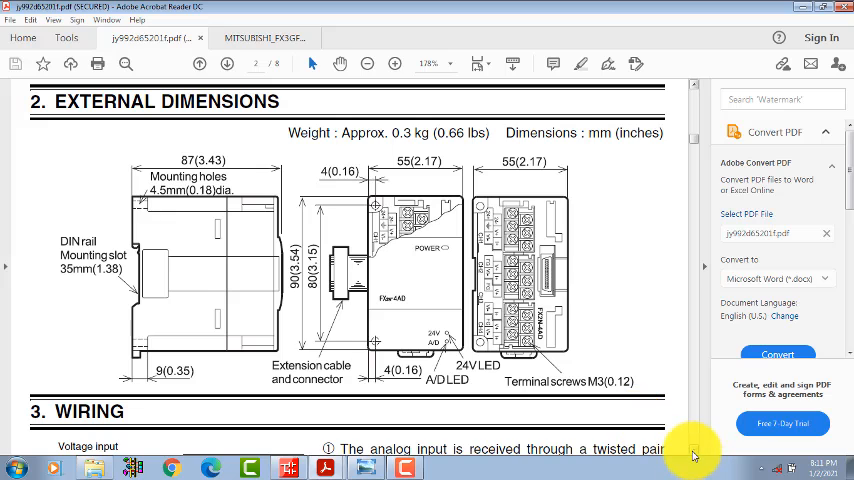
- Scroll the FX2N-4AD manual down to the Wiring section
{"action": "scroll", "scroll_direction": "down", "scroll_amount": 3}
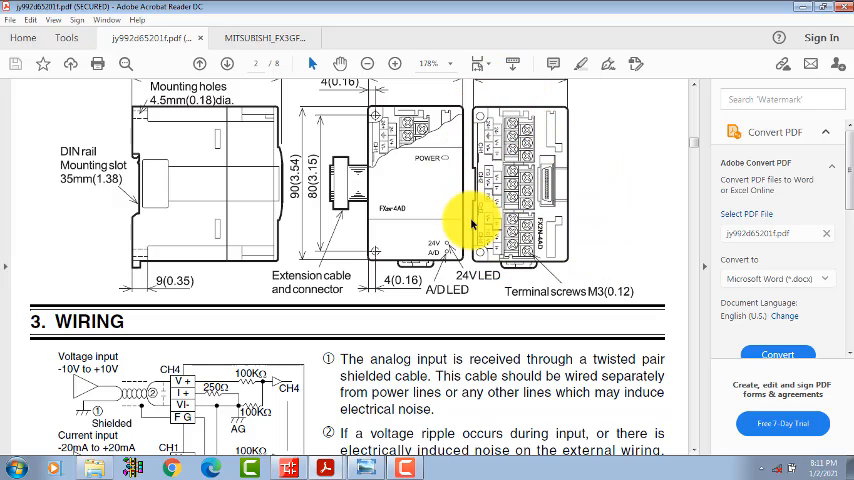
{"action": "mouse_move", "coordinate": [704, 420]}
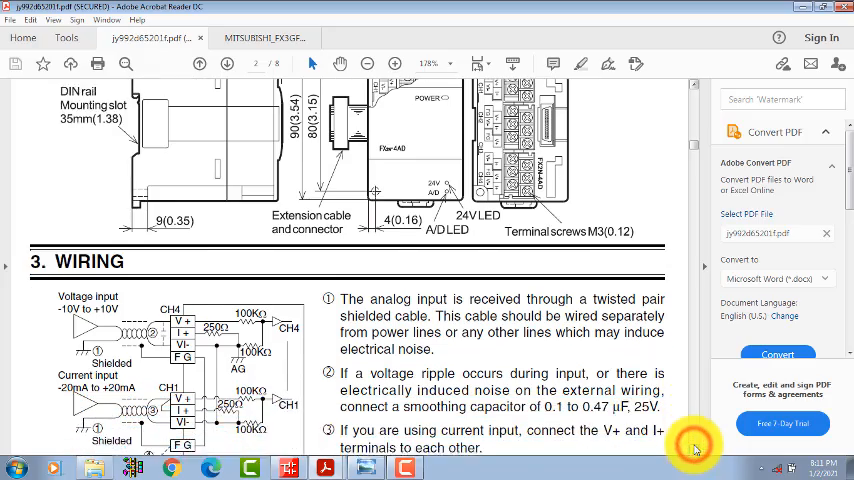
{"action": "scroll", "scroll_direction": "down", "scroll_amount": 3}
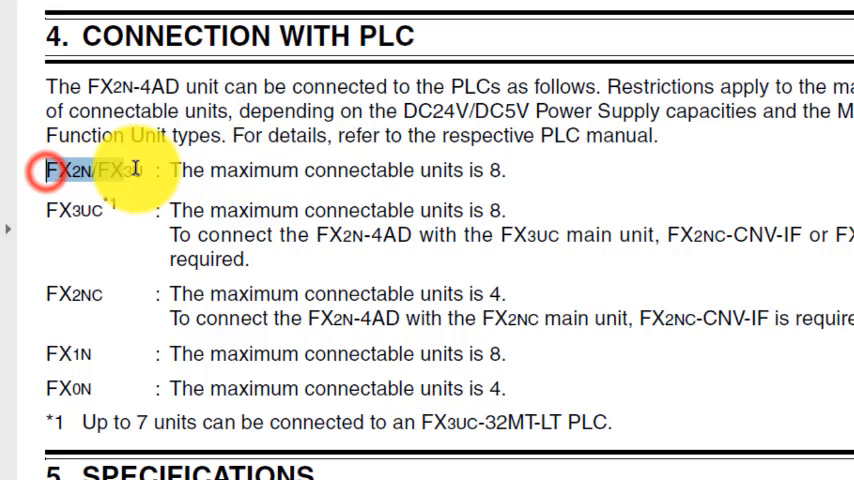
{"action": "double_click", "coordinate": [72, 294]}
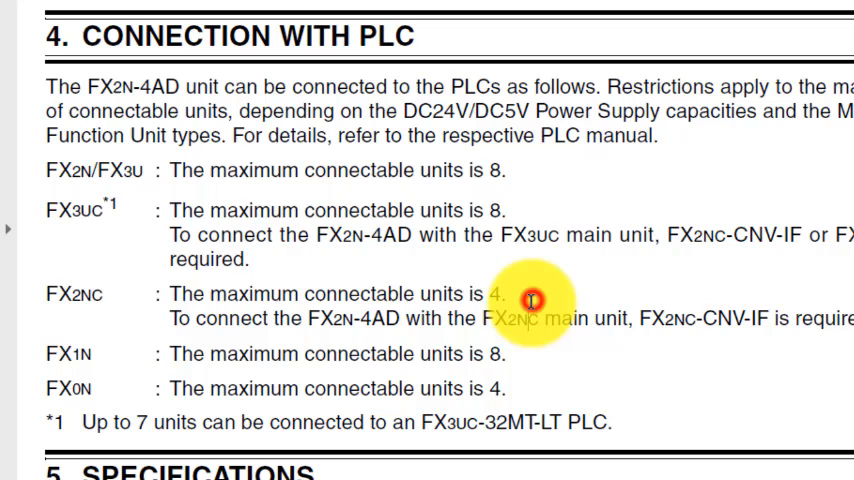
{"action": "double_click", "coordinate": [504, 320]}
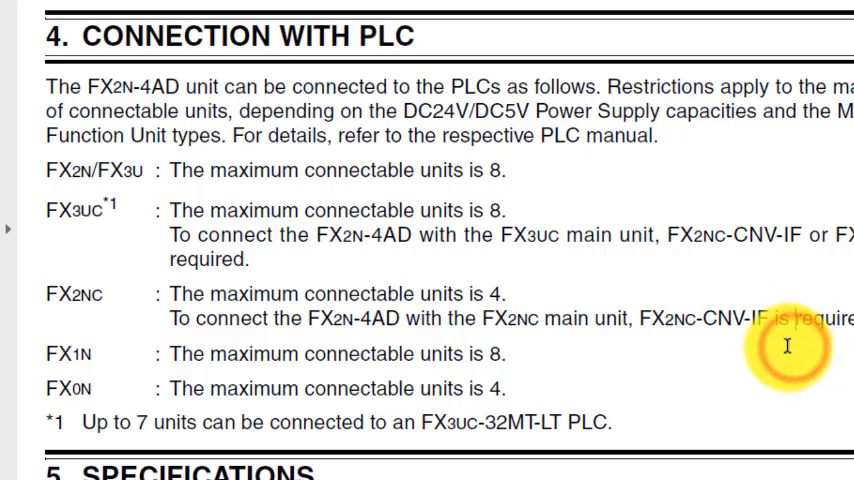
{"action": "scroll", "scroll_direction": "down", "scroll_amount": 3}
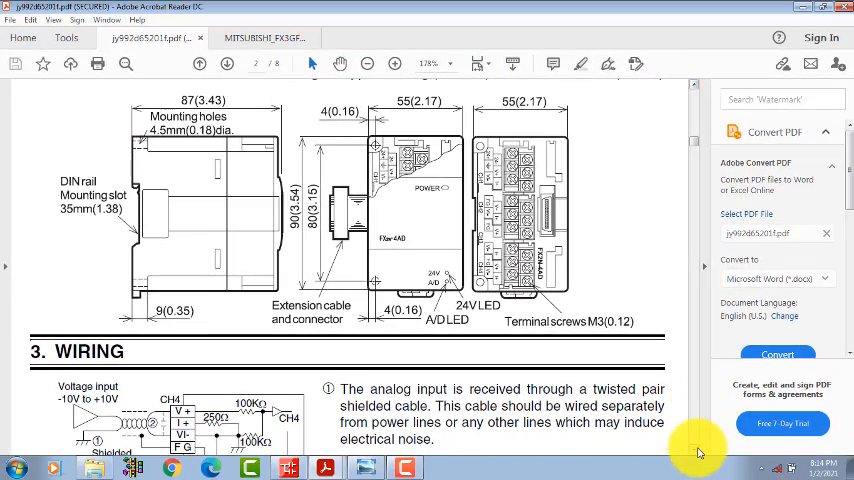
- Scroll the manual past Specifications to the Preset 0, 1 and 2 analog input graphs
{"action": "scroll", "scroll_direction": "down", "scroll_amount": 3}
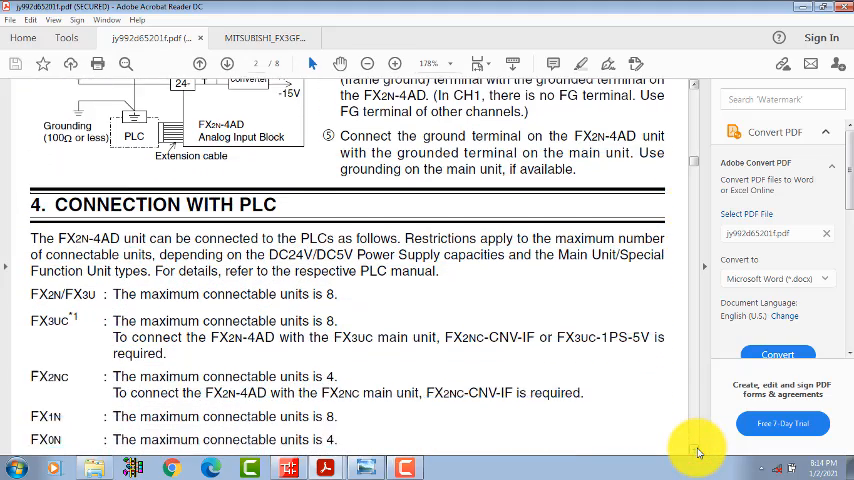
{"action": "scroll", "scroll_direction": "down", "scroll_amount": 3}
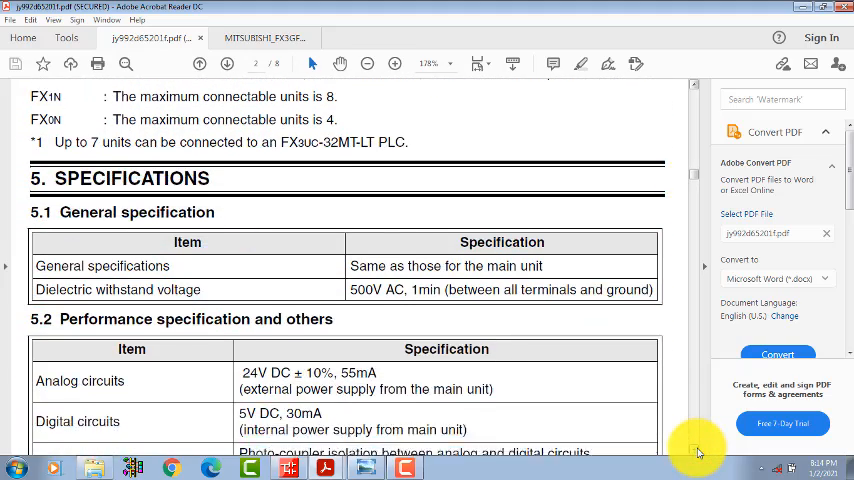
{"action": "scroll", "scroll_direction": "down", "scroll_amount": 3}
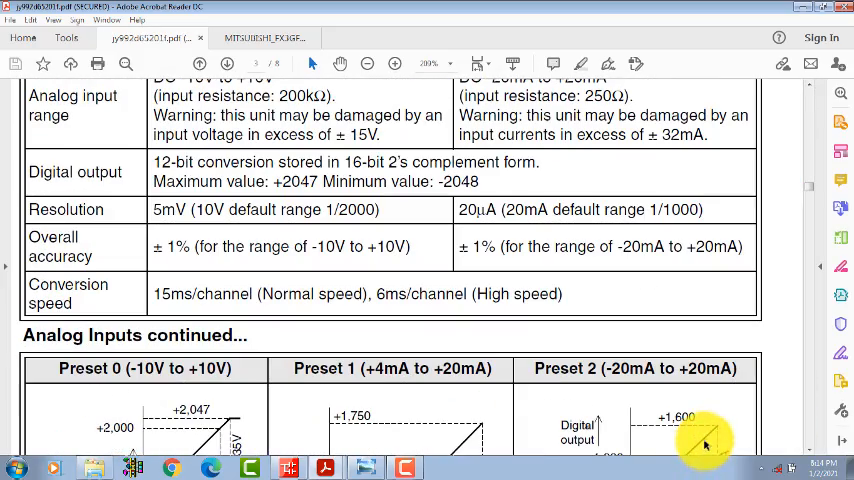
{"action": "scroll", "scroll_direction": "down", "scroll_amount": 3}
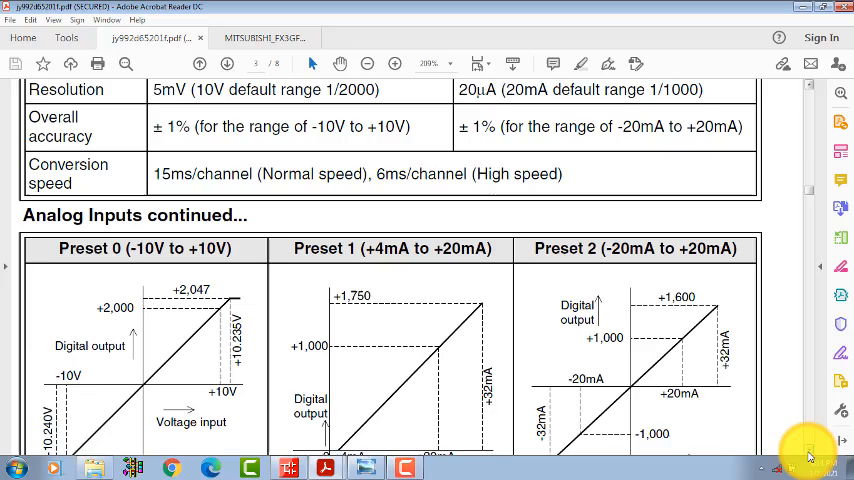
{"action": "scroll", "scroll_direction": "down", "scroll_amount": 3}
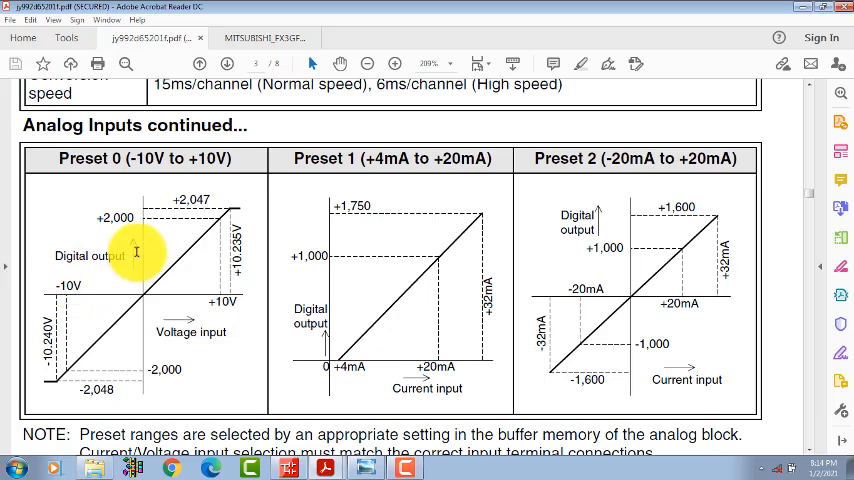
{"action": "mouse_move", "coordinate": [172, 332]}
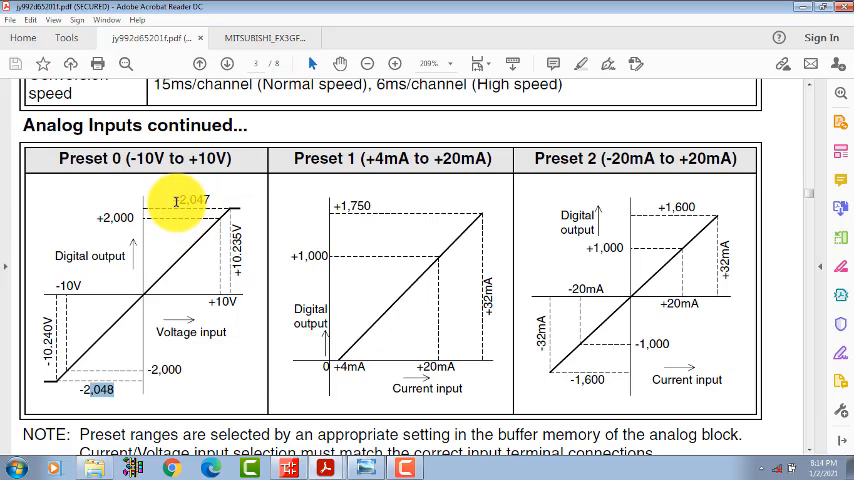
{"action": "mouse_move", "coordinate": [280, 256]}
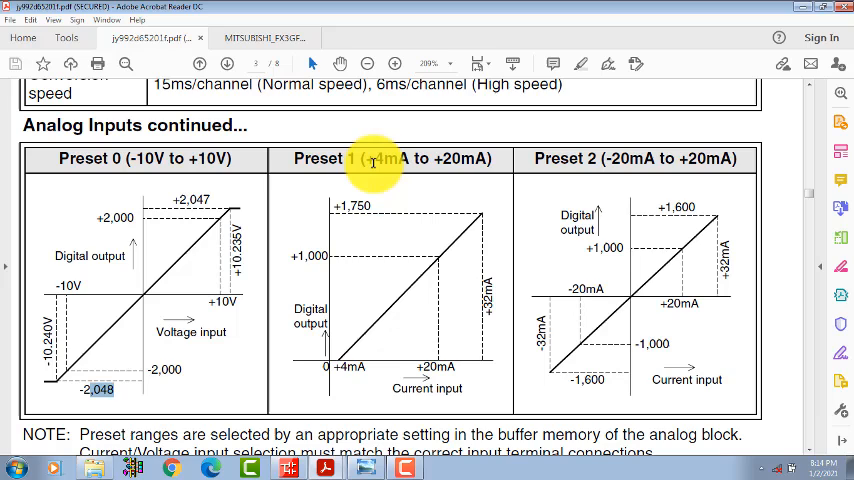
{"action": "mouse_move", "coordinate": [450, 160]}
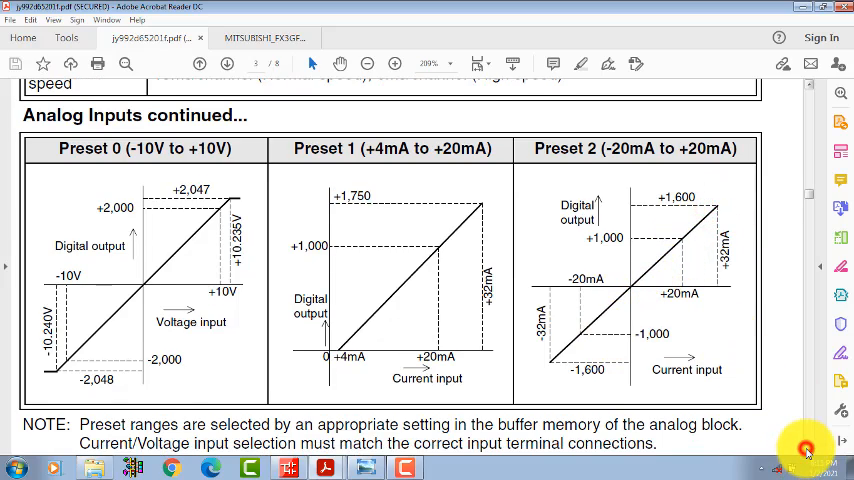
- Scroll to the Allocation of Buffer Memories table and the BFM #0 Channel Selection text
{"action": "scroll", "scroll_direction": "down", "scroll_amount": 3}
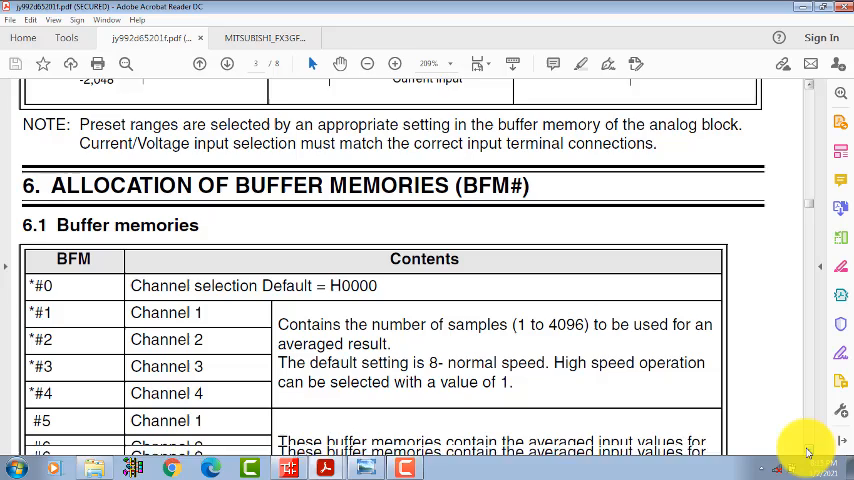
{"action": "scroll", "scroll_direction": "down", "scroll_amount": 3}
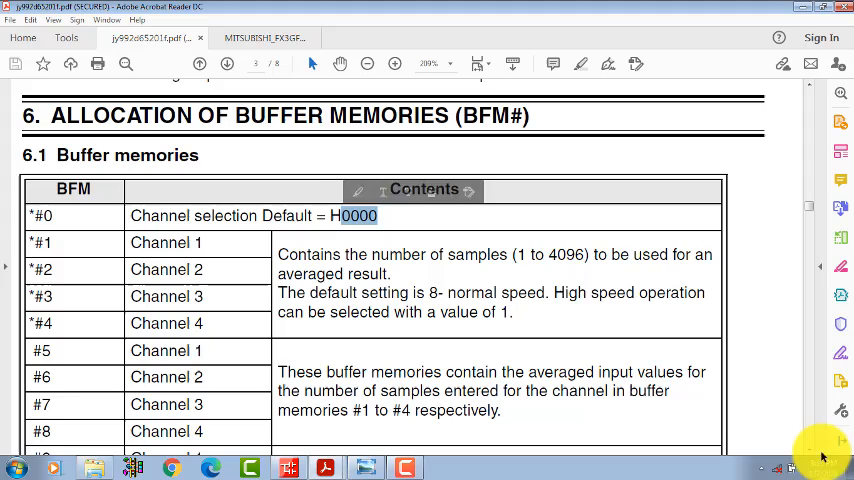
{"action": "scroll", "scroll_direction": "down", "scroll_amount": 3}
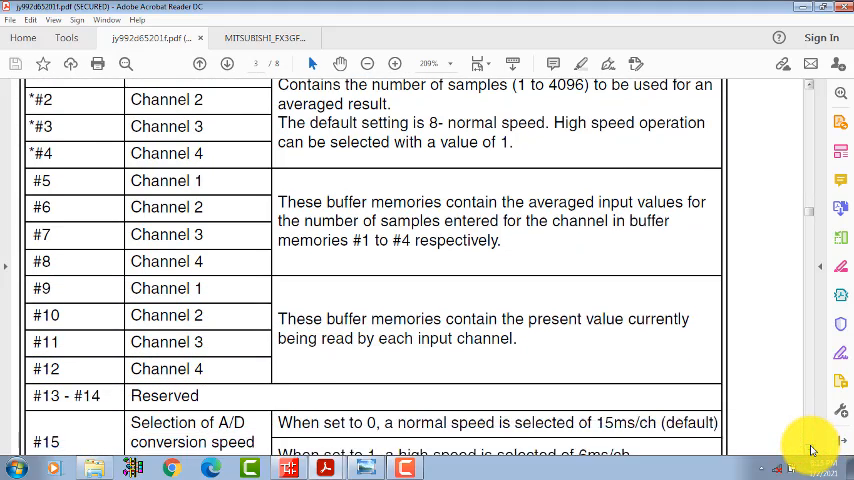
{"action": "scroll", "scroll_direction": "down", "scroll_amount": 3}
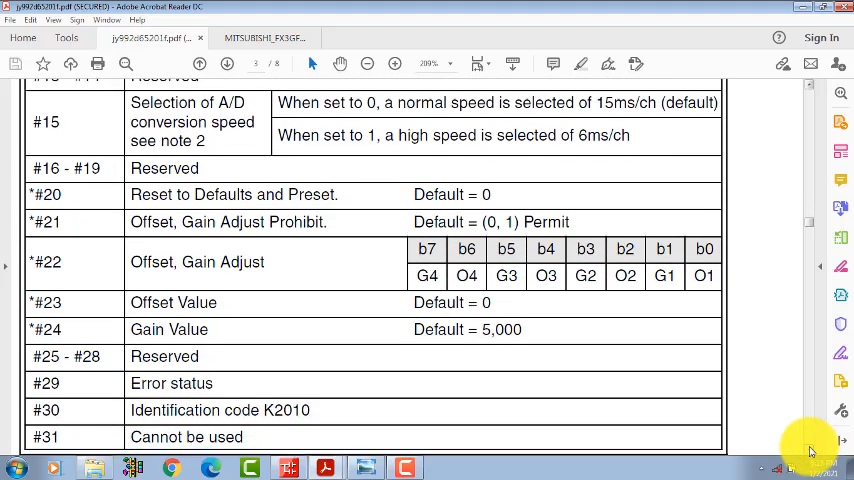
{"action": "scroll", "scroll_direction": "down", "scroll_amount": 3}
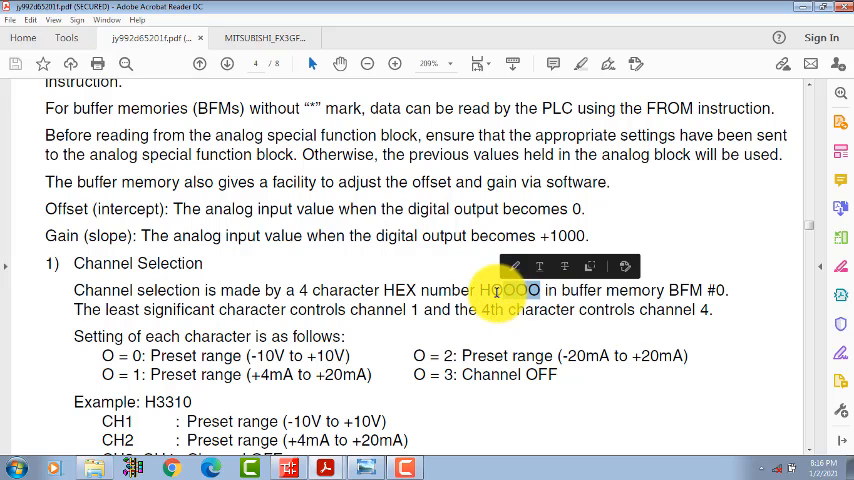
- View the Output mode (BFM #0) setting in the other analog manual for comparison
{"action": "left_click", "coordinate": [264, 36]}
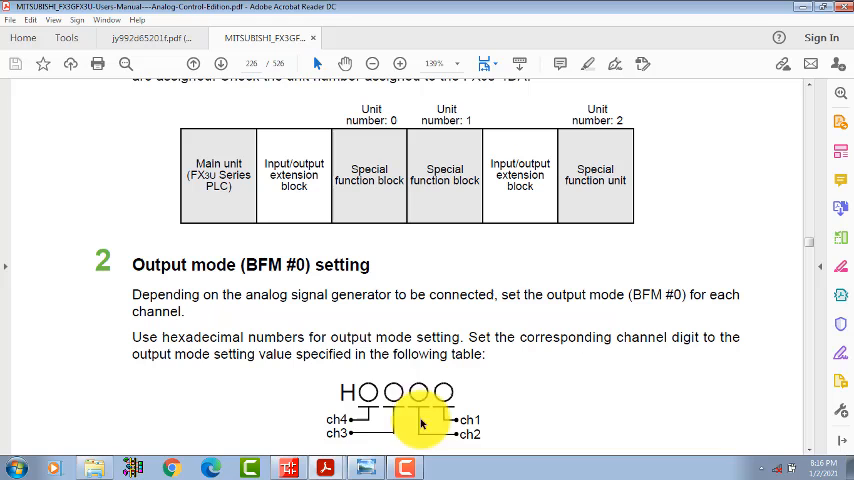
{"action": "mouse_move", "coordinate": [376, 468]}
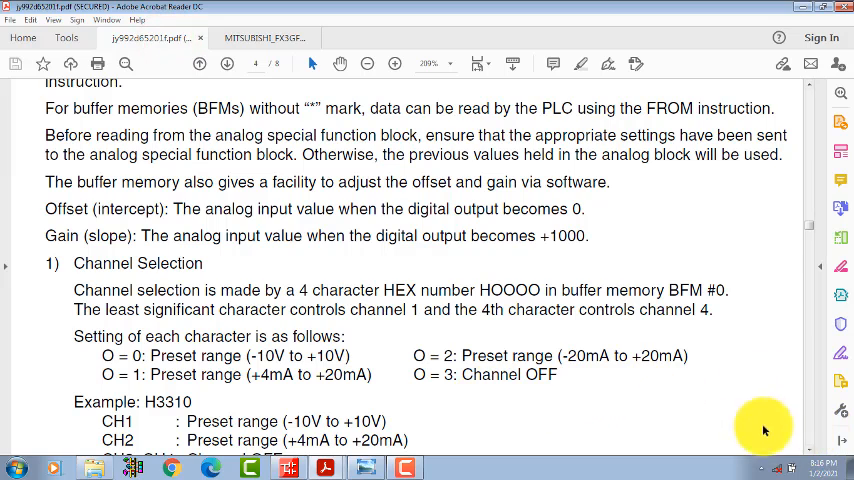
{"action": "scroll", "scroll_direction": "down", "scroll_amount": 3}
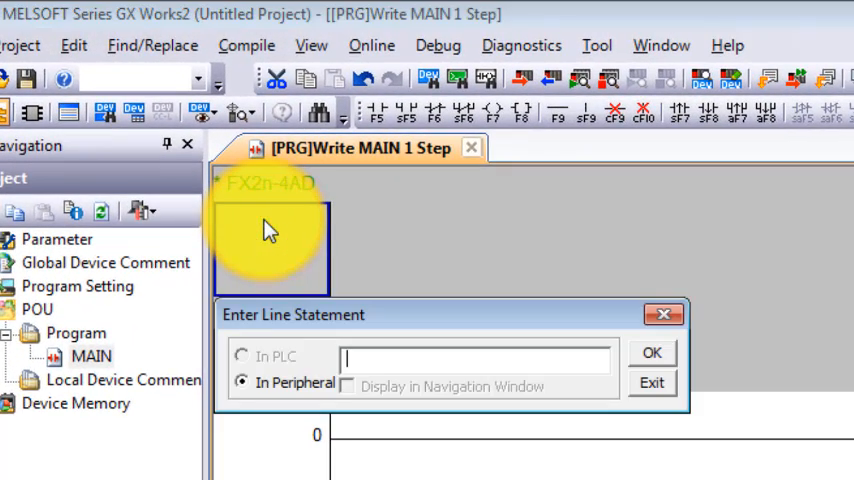
- Enter the second line statement CANNEL 1 -10V TO +10V and confirm it
{"action": "type", "text": "cH"}
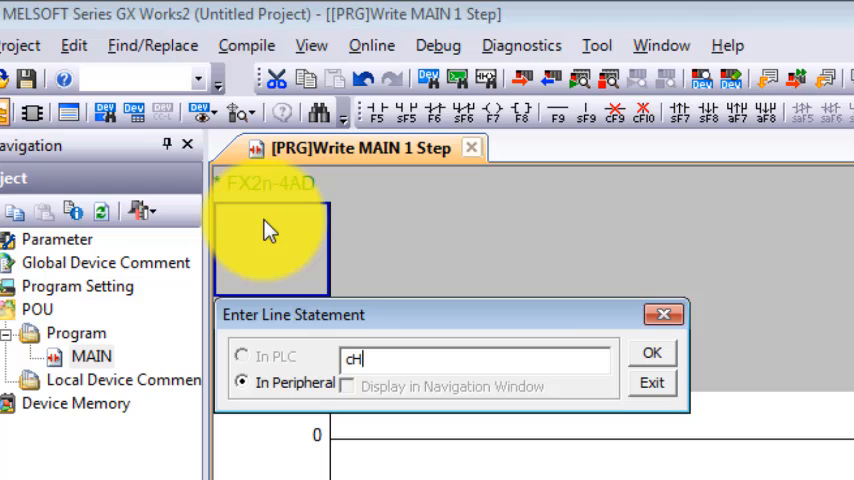
{"action": "type", "text": "NAAL"}
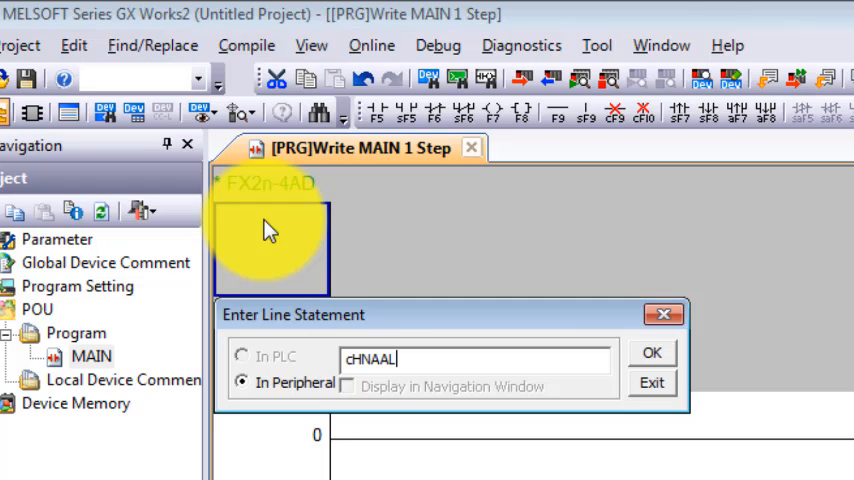
{"action": "key", "text": "ctrl+a"}
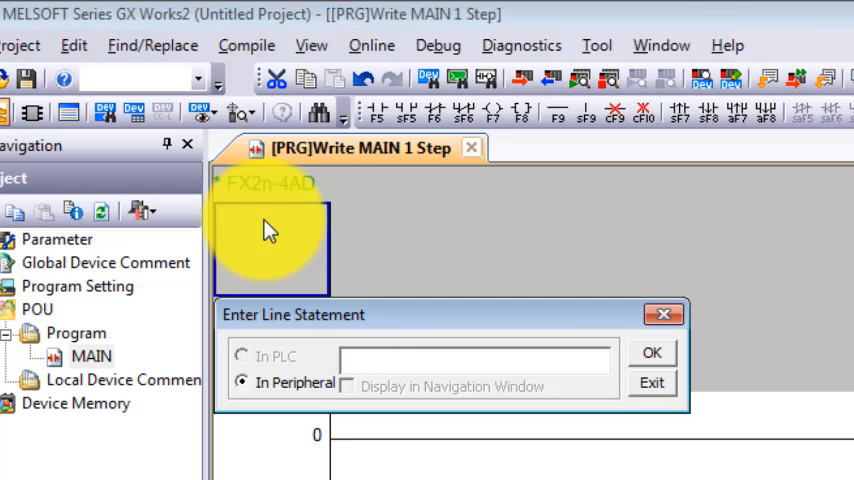
{"action": "type", "text": "CXH"}
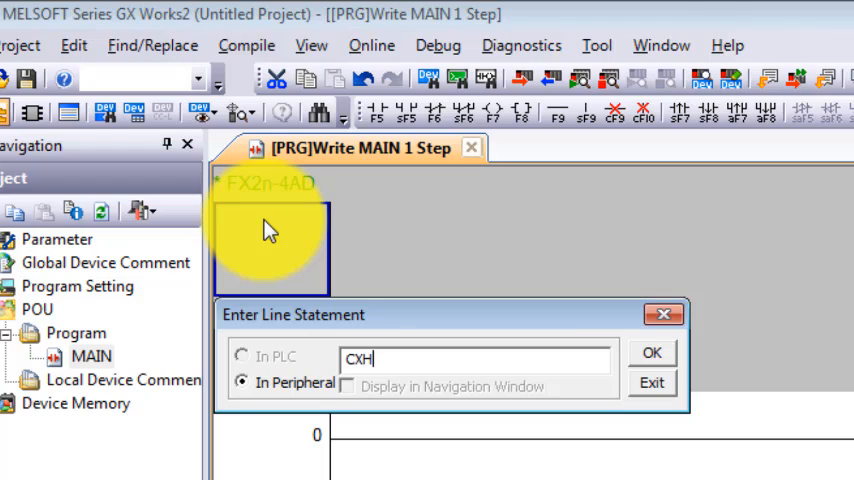
{"action": "type", "text": "CANNEL"}
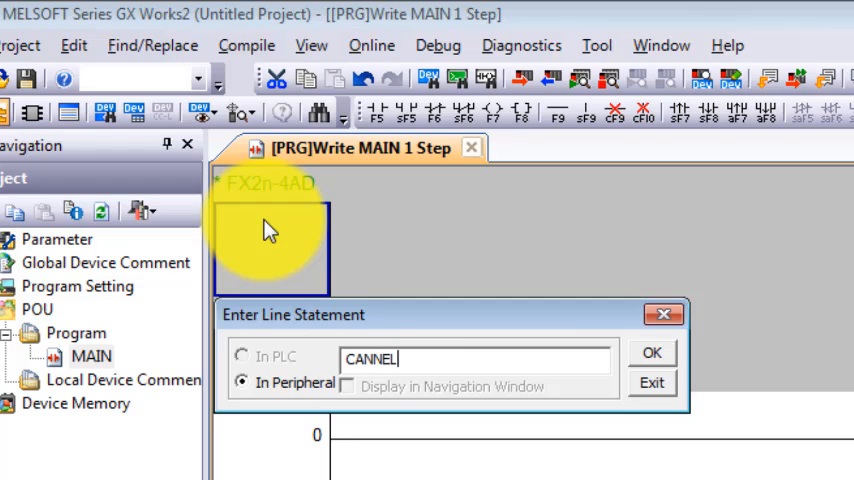
{"action": "type", "text": "1 -"}
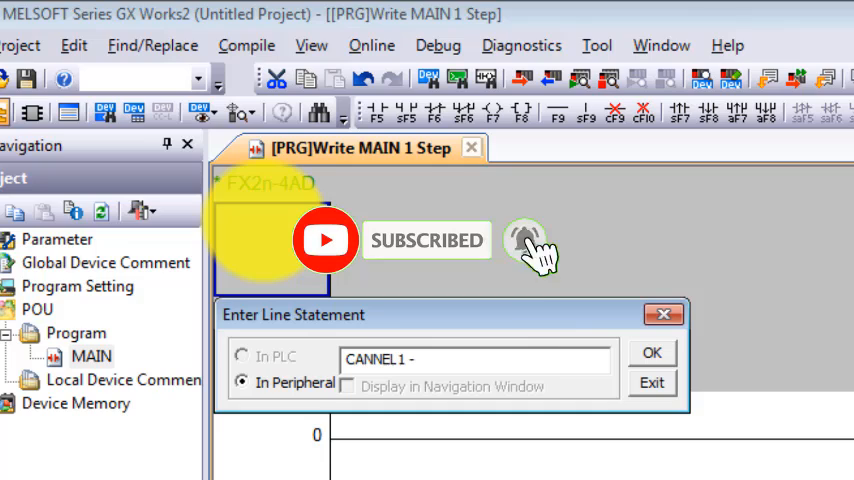
{"action": "type", "text": "10VN"}
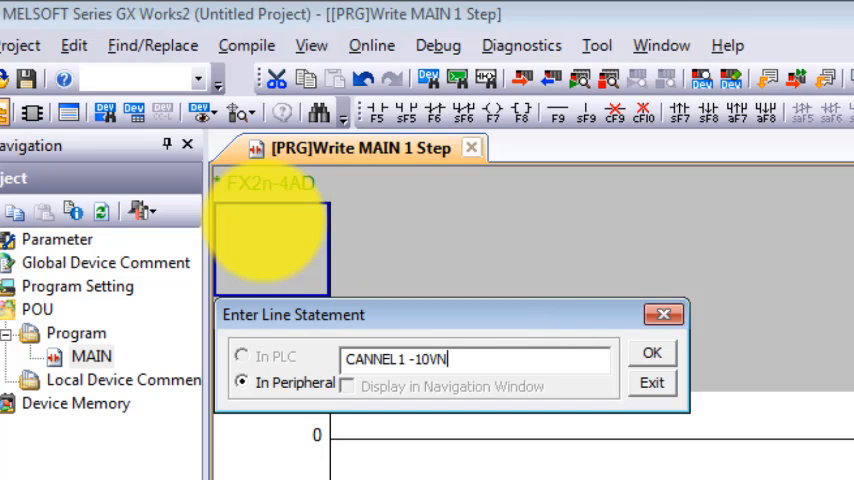
{"action": "type", "text": "TO"}
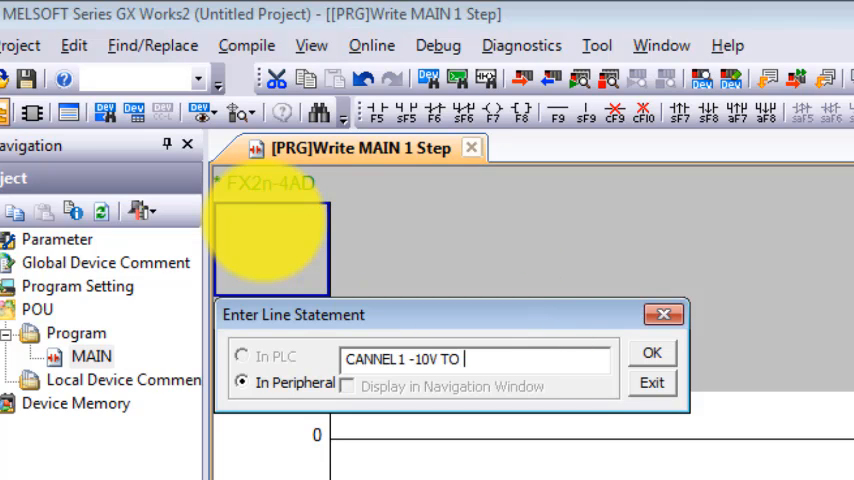
{"action": "type", "text": "+"}
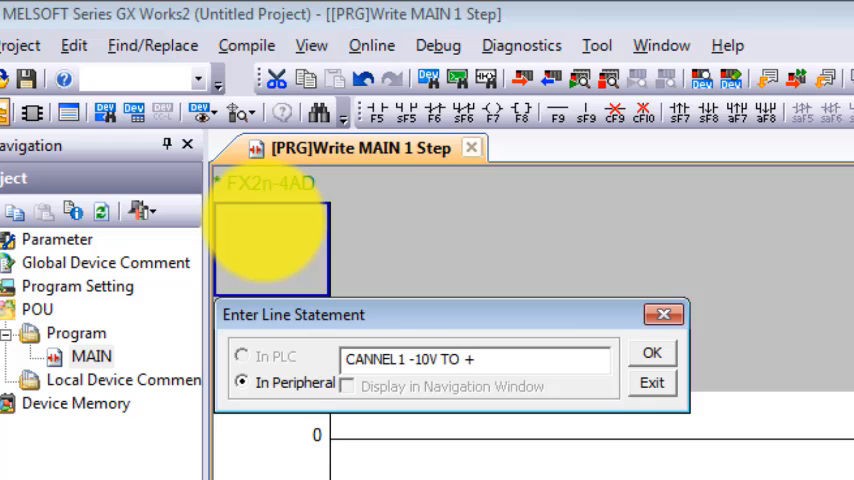
{"action": "type", "text": "10V"}
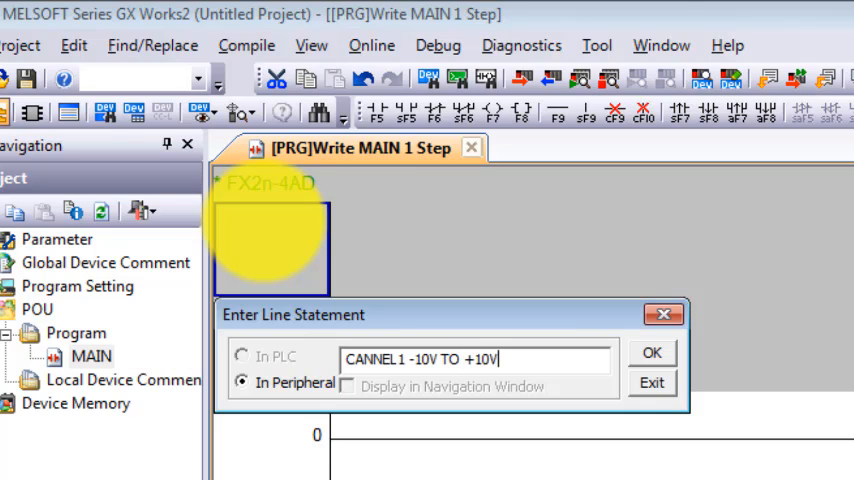
{"action": "left_click", "coordinate": [652, 352]}
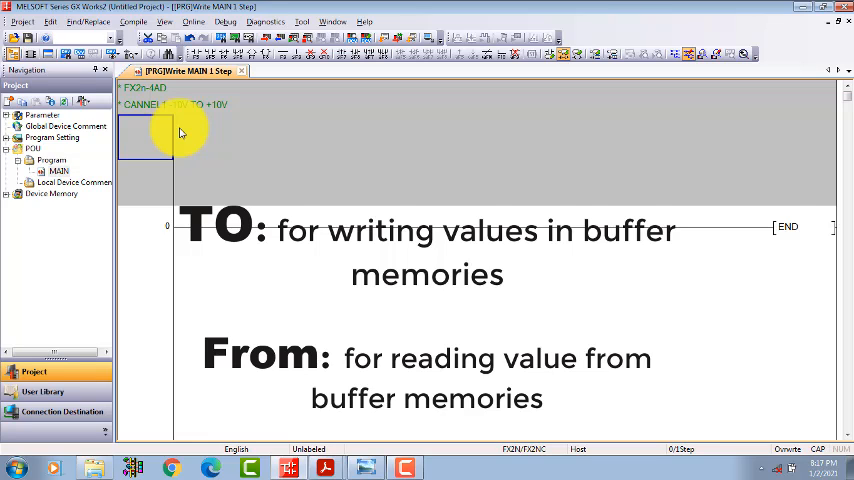
- Place an M0 normally open contact at the rung start and begin the next instruction
{"action": "double_click", "coordinate": [180, 136]}
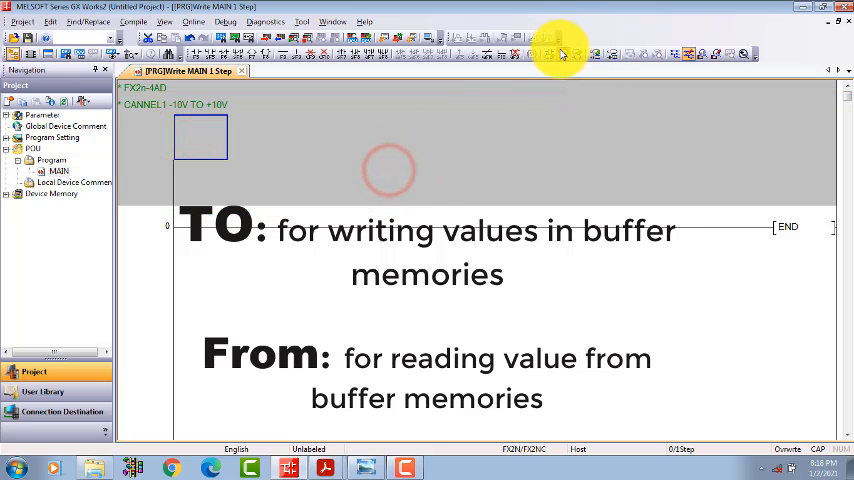
{"action": "double_click", "coordinate": [200, 136]}
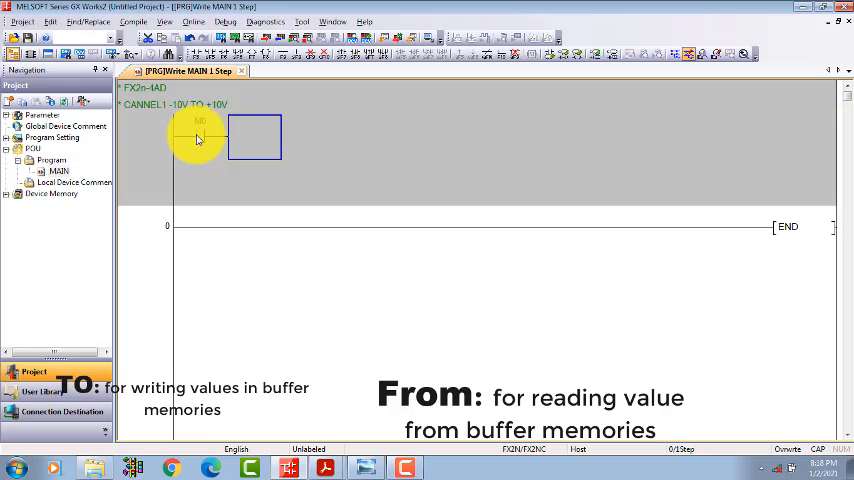
{"action": "double_click", "coordinate": [256, 136]}
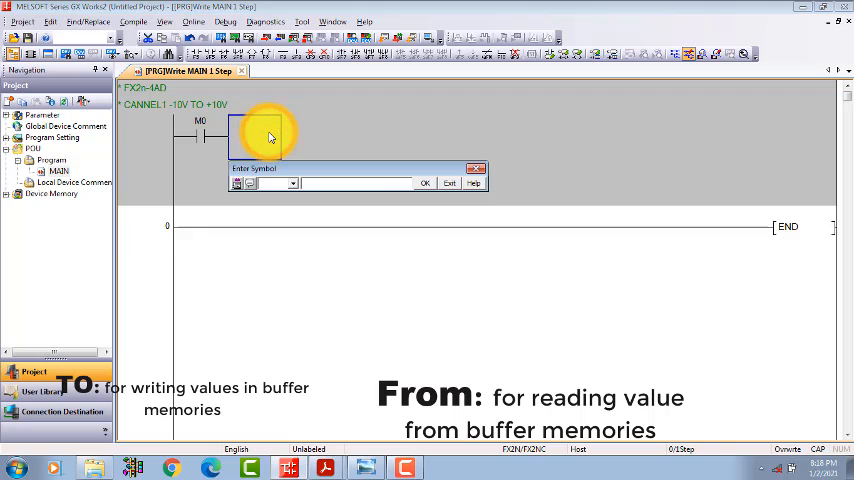
- Start typing the TO K0 K0 instruction after the M0 contact
{"action": "type", "text": "0"}
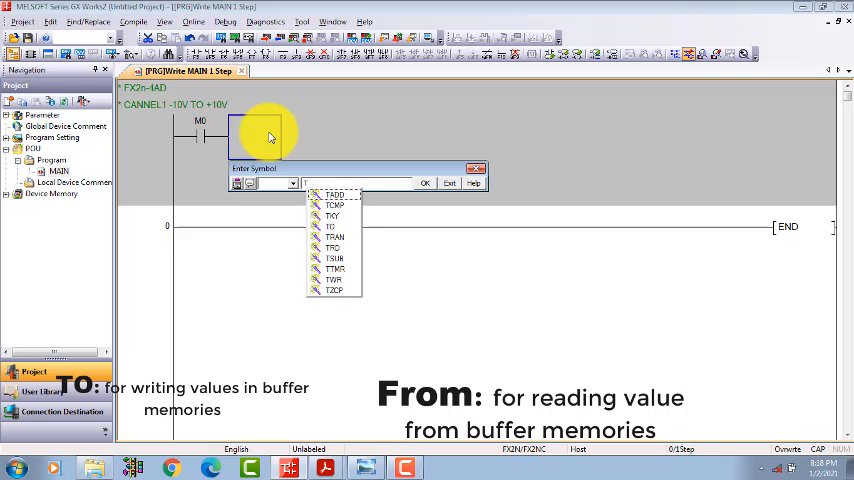
{"action": "type", "text": "TO"}
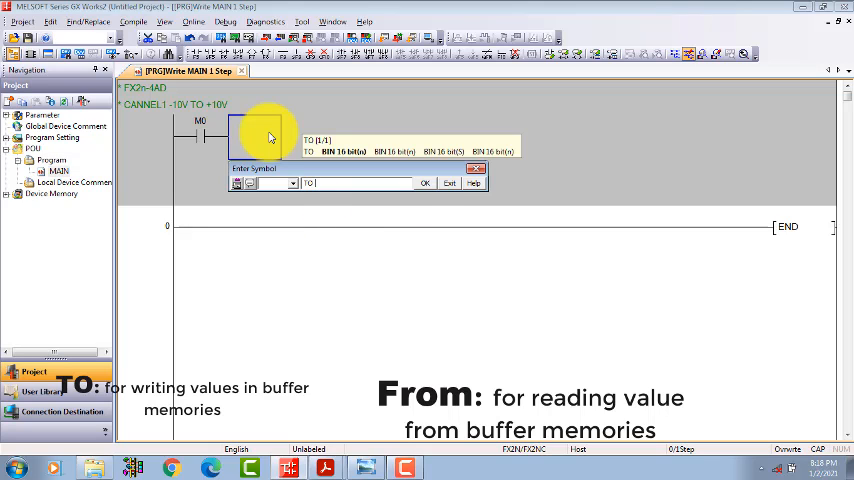
{"action": "type", "text": "K"}
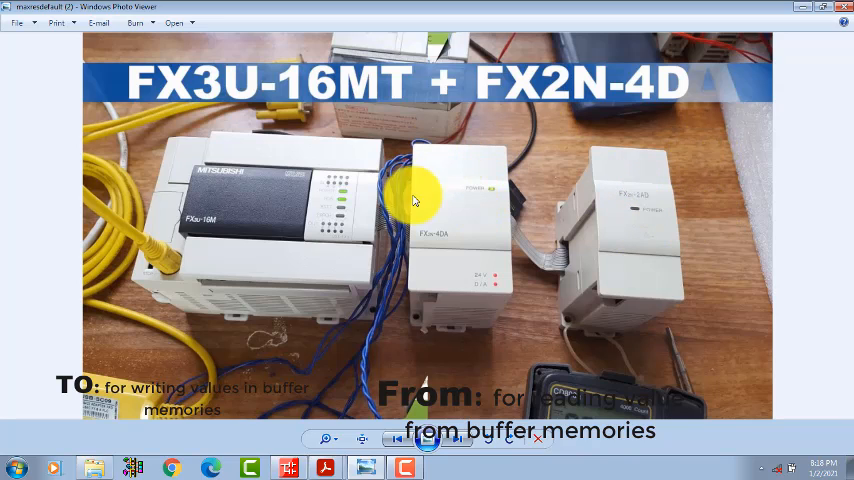
{"action": "mouse_move", "coordinate": [448, 198]}
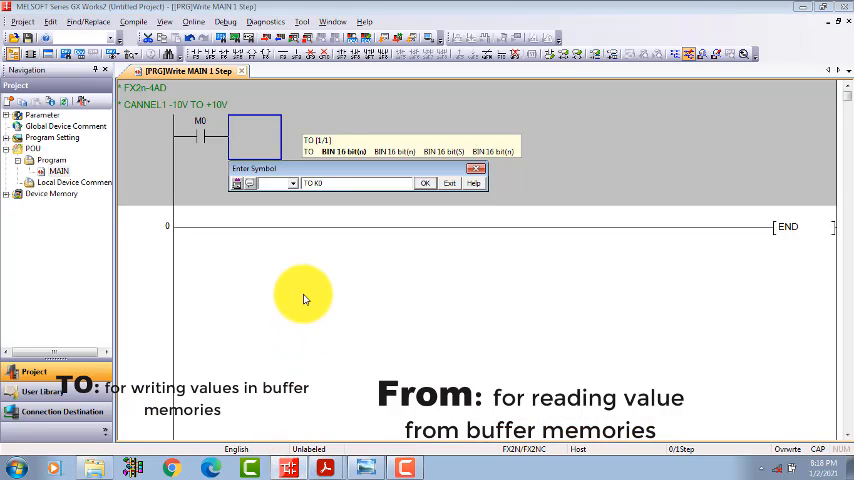
{"action": "type", "text": "K"}
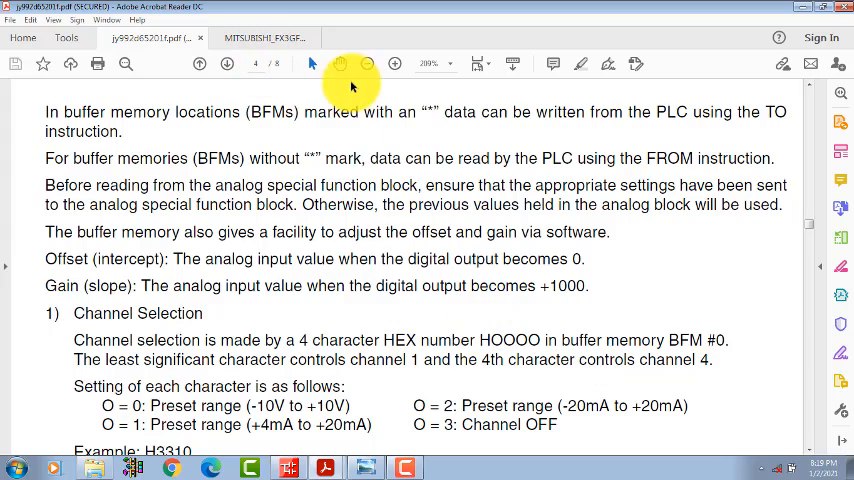
{"action": "left_click", "coordinate": [366, 64]}
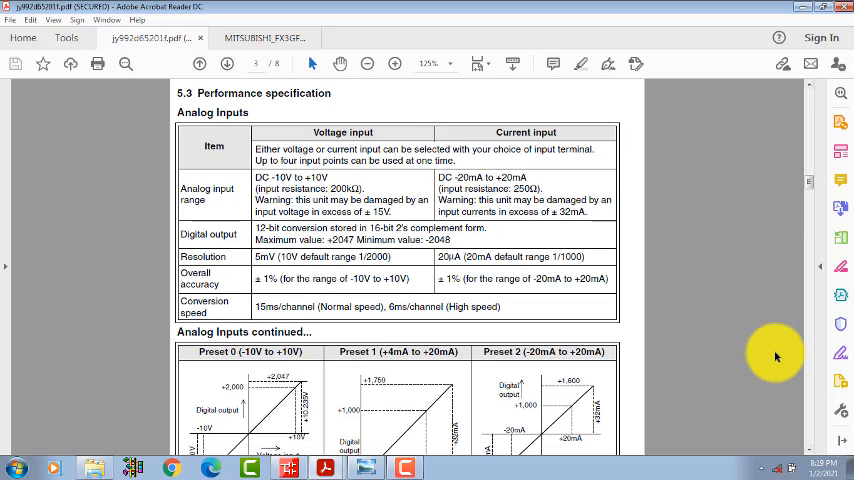
{"action": "scroll", "scroll_direction": "down", "scroll_amount": 3}
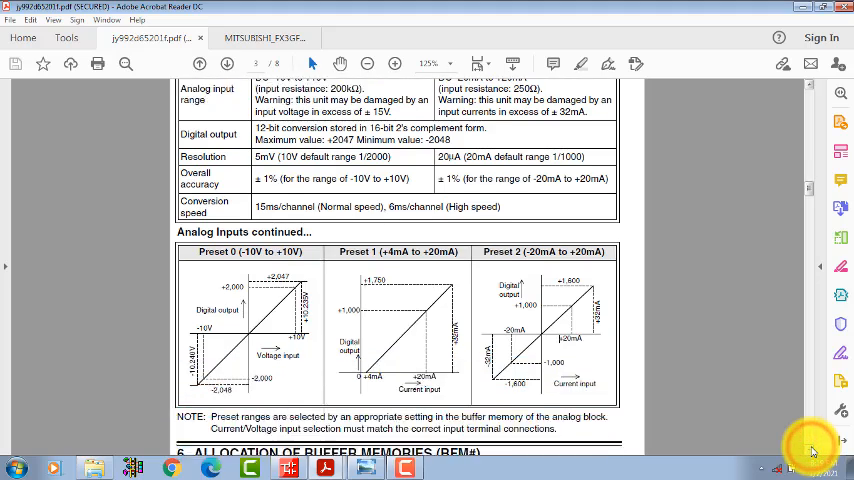
{"action": "scroll", "scroll_direction": "down", "scroll_amount": 3}
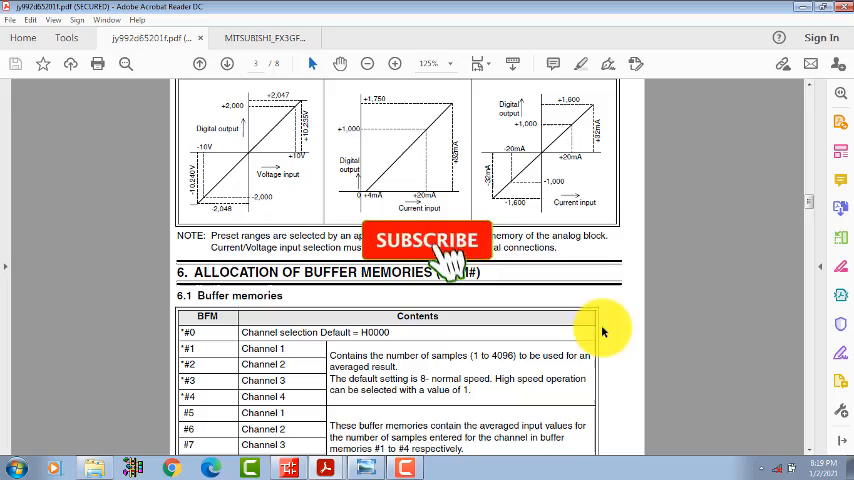
{"action": "scroll", "scroll_direction": "down", "scroll_amount": 3}
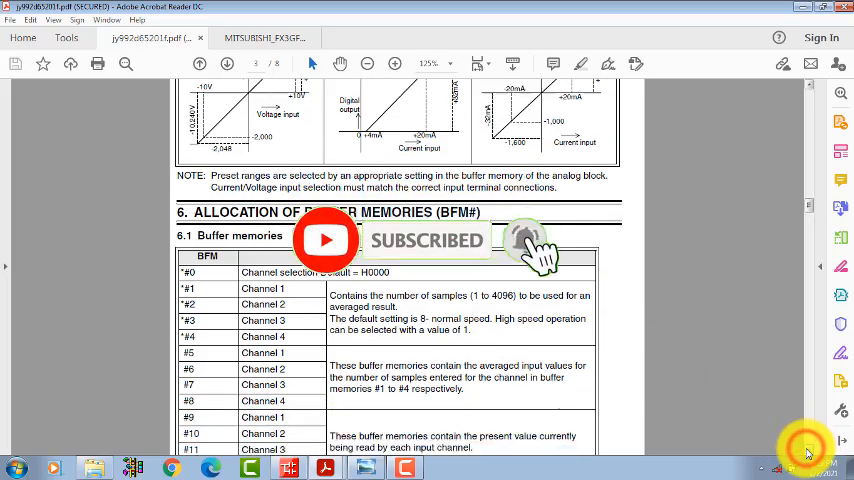
{"action": "scroll", "scroll_direction": "down", "scroll_amount": 3}
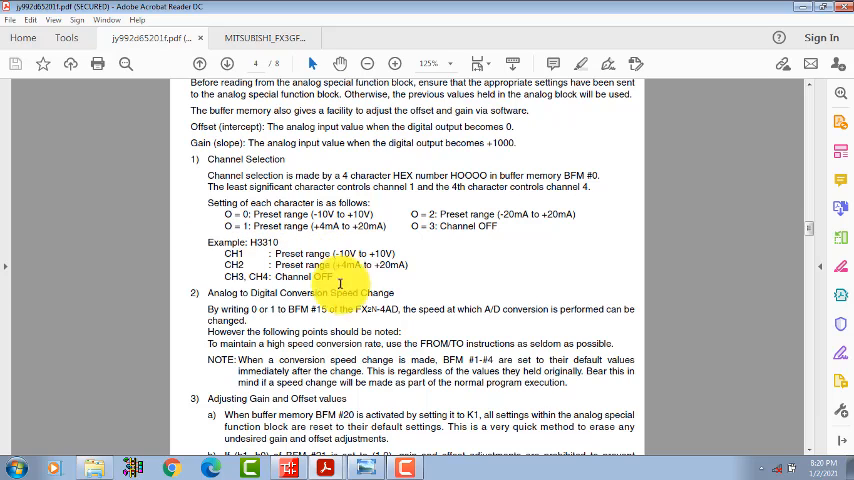
- Confirm the TO K0 K0 H3330 K1 instruction after M0
{"action": "left_click", "coordinate": [296, 468]}
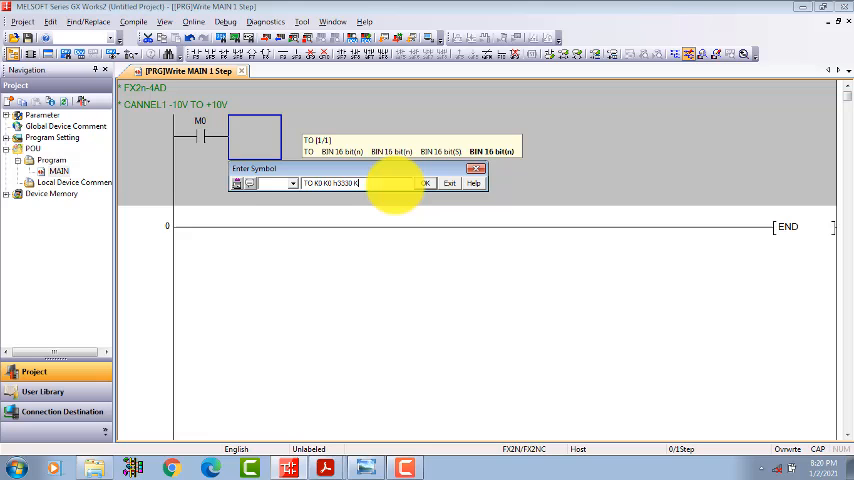
{"action": "left_click", "coordinate": [426, 184]}
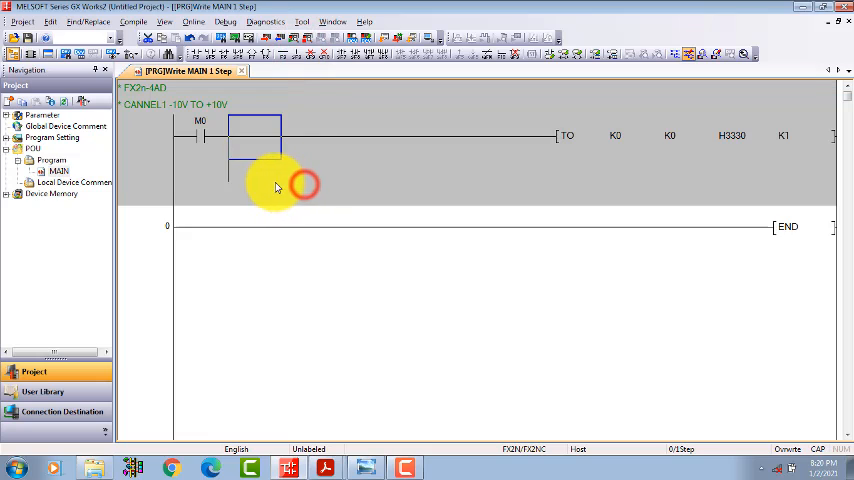
{"action": "double_click", "coordinate": [256, 156]}
{"action": "type", "text": "fr"}
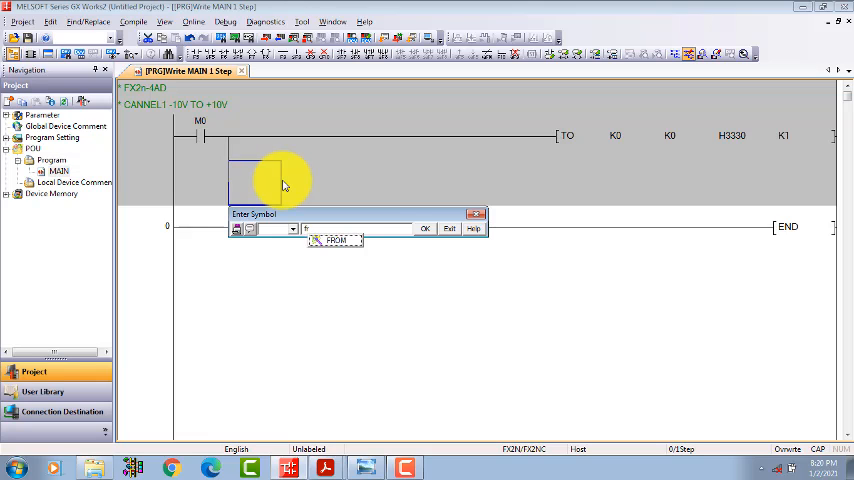
- Type the FROM K0 K3 D0 K1 instruction on the branch below M0
{"action": "type", "text": "FROM K0"}
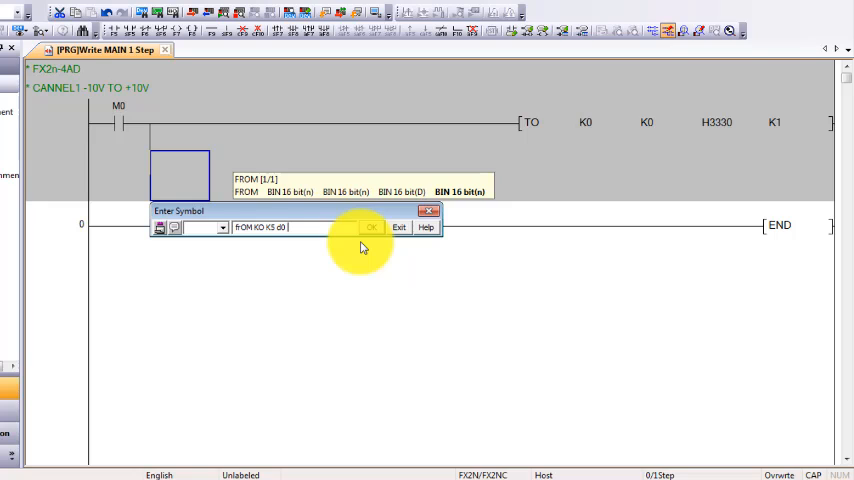
{"action": "type", "text": "k1"}
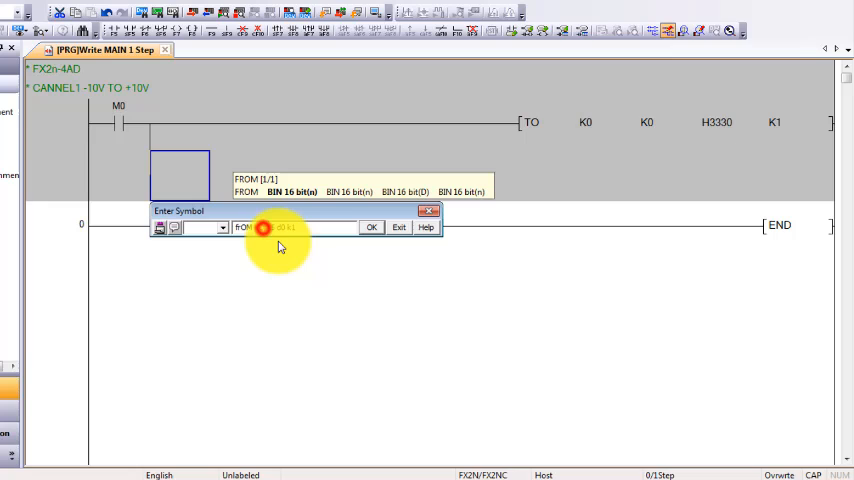
{"action": "type", "text": "K0 K3 d0 k1"}
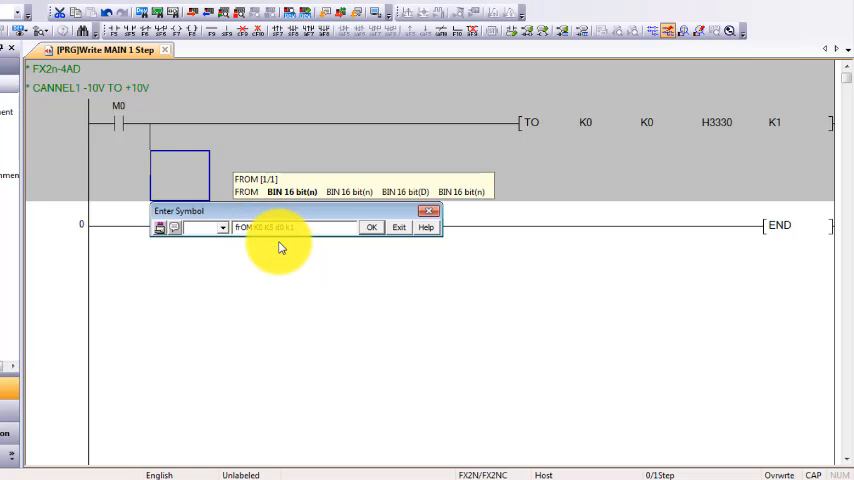
- Select the blank rung before END and begin a line statement for it
{"action": "left_click", "coordinate": [372, 228]}
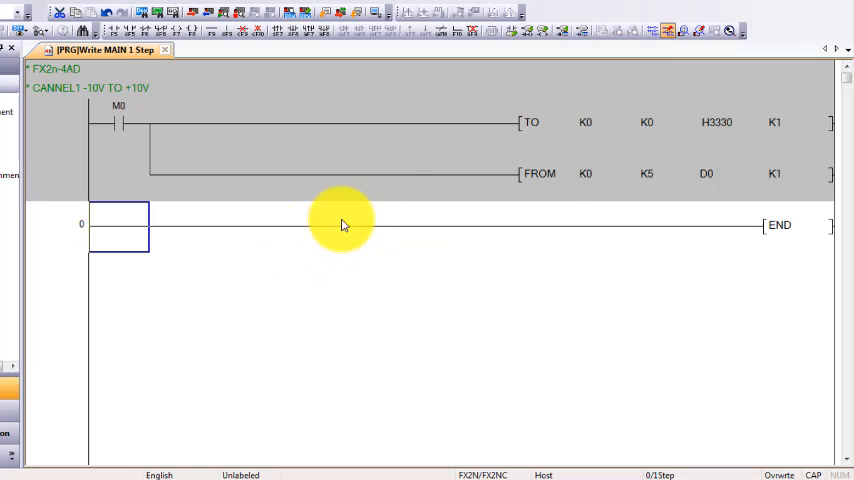
{"action": "mouse_move", "coordinate": [492, 184]}
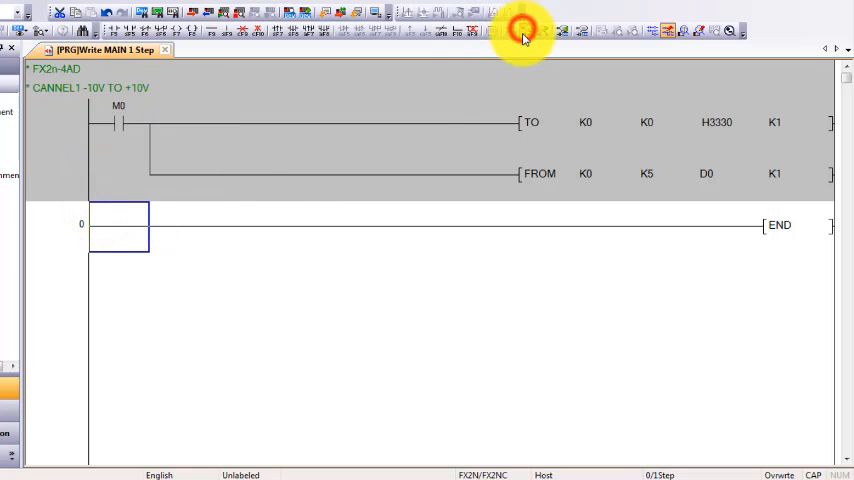
{"action": "mouse_move", "coordinate": [144, 92]}
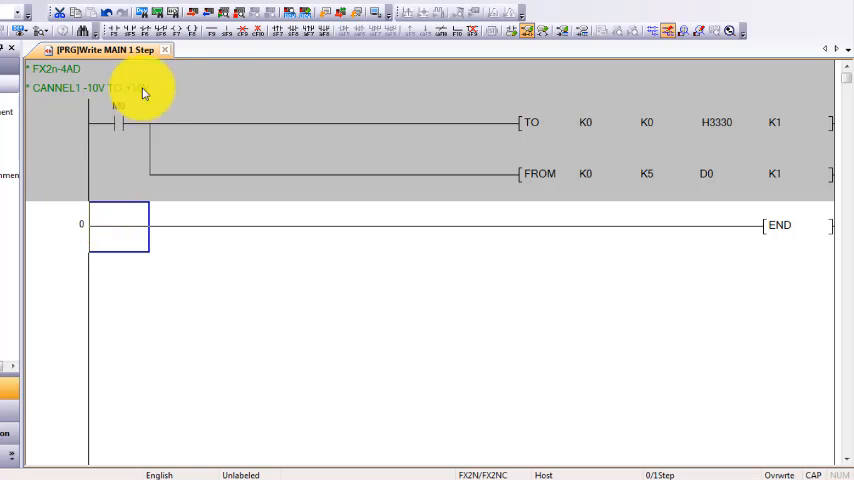
{"action": "left_click", "coordinate": [228, 28]}
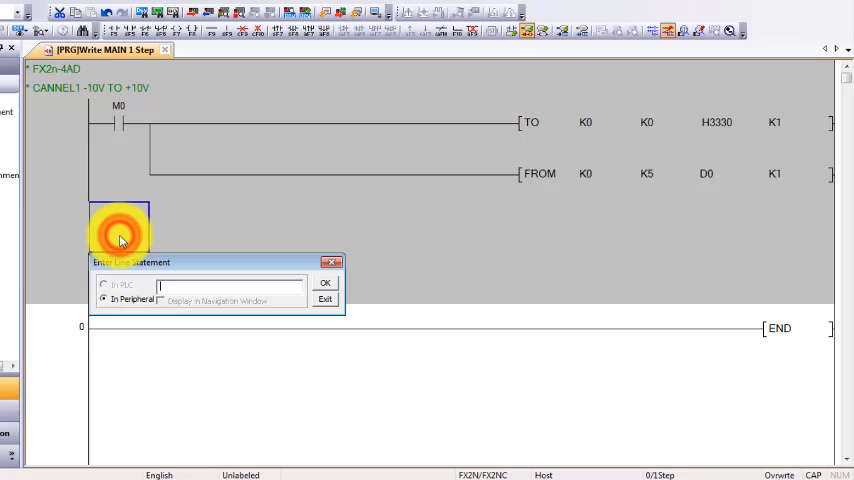
- Enter and confirm the line statement 'CHANNEL 2 -4MA TO 20MA CHANNEL 3 -10V TO 10V'
{"action": "type", "text": "C"}
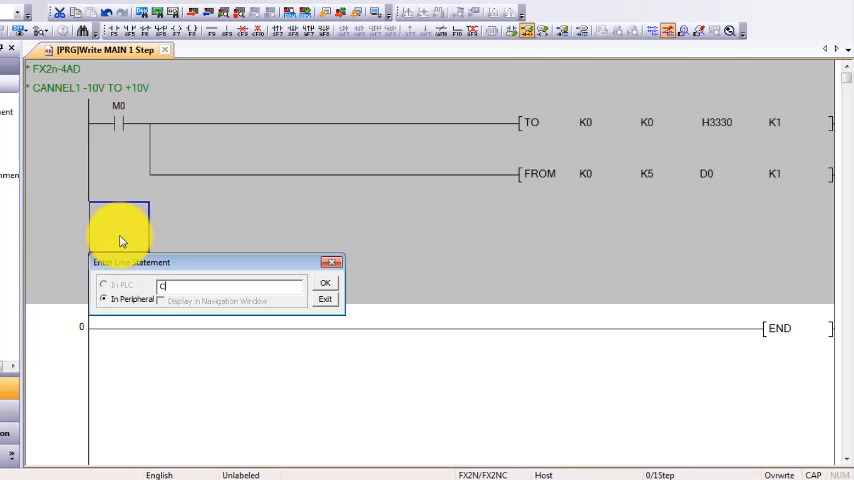
{"action": "type", "text": "HANNEL 2 -4M"}
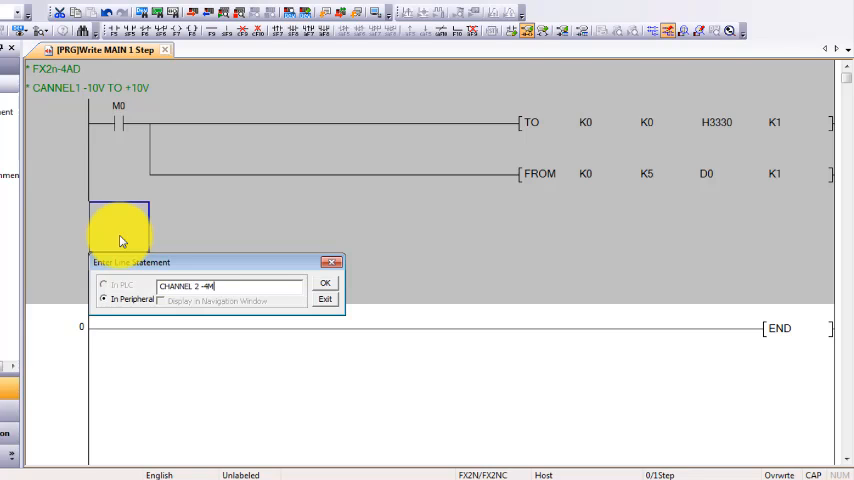
{"action": "type", "text": "A"}
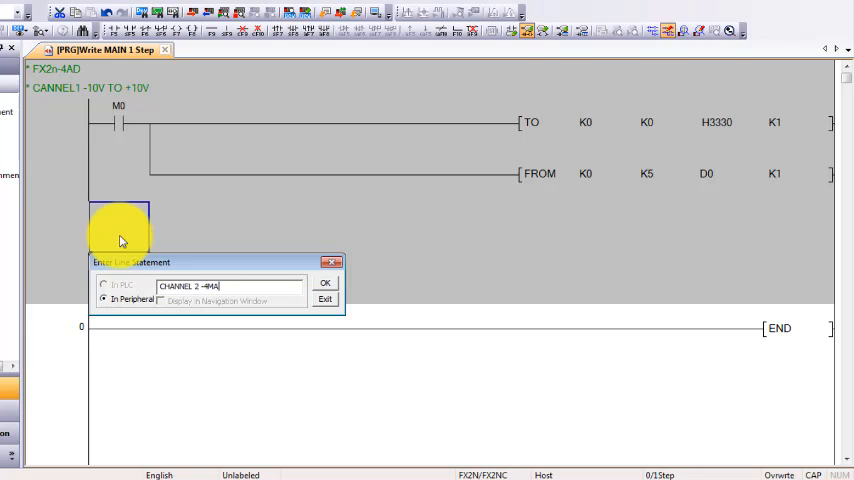
{"action": "type", "text": "TO 20MA CHANNEL"}
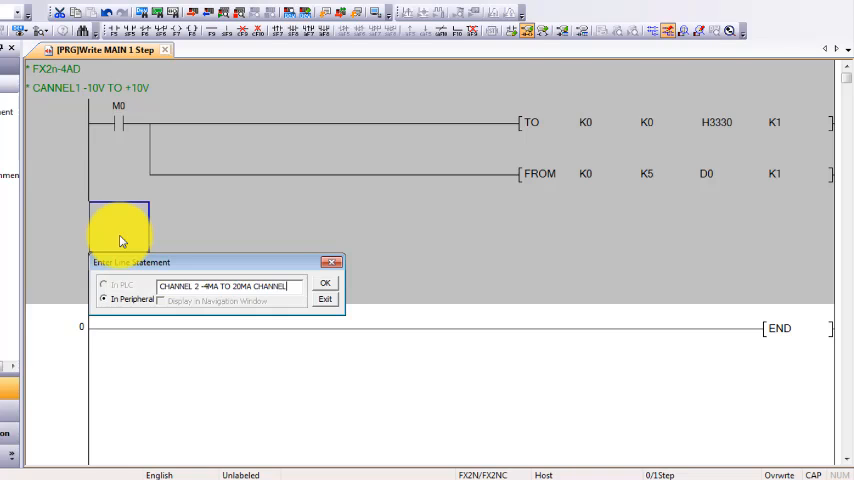
{"action": "type", "text": "3"}
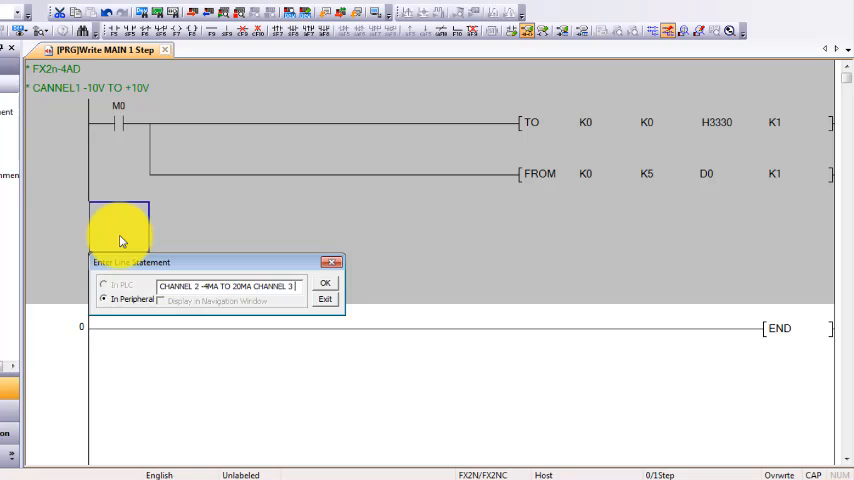
{"action": "type", "text": "-10V TO 10V"}
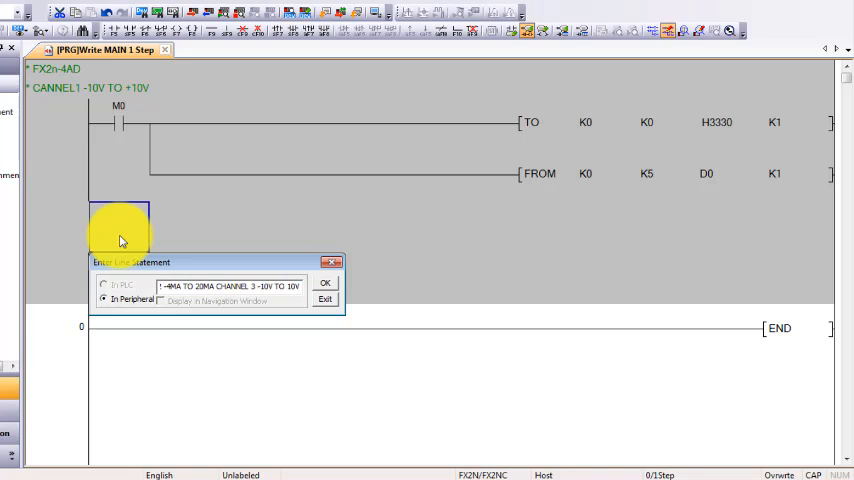
{"action": "left_click", "coordinate": [324, 282]}
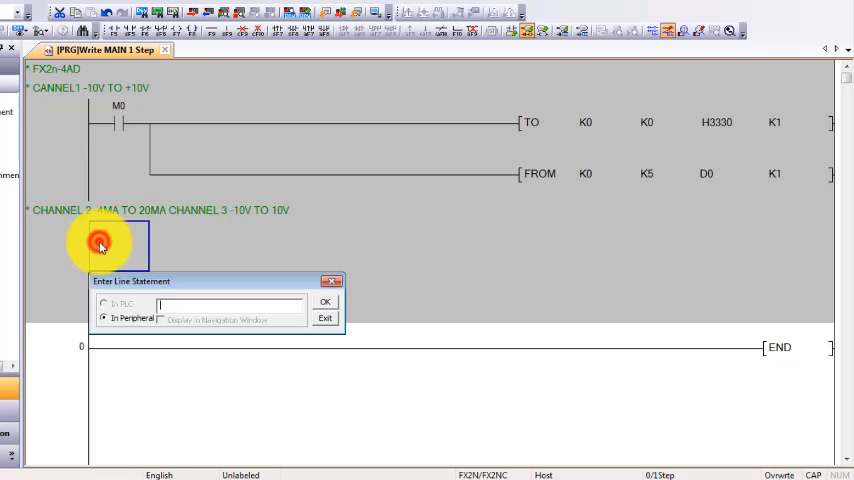
- Close the statement dialog and enter TO K0 K0 H3010 K1 after the M1 contact
{"action": "left_click", "coordinate": [332, 280]}
{"action": "type", "text": "M1"}
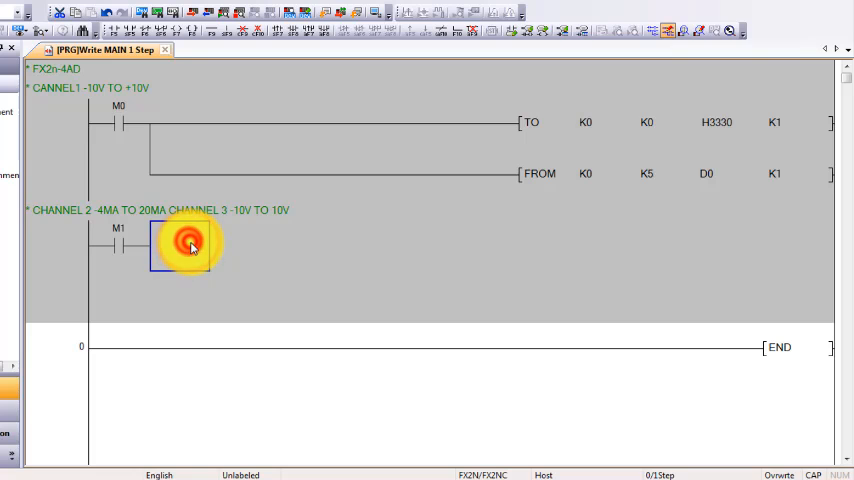
{"action": "double_click", "coordinate": [184, 244]}
{"action": "type", "text": "TO K0 K0"}
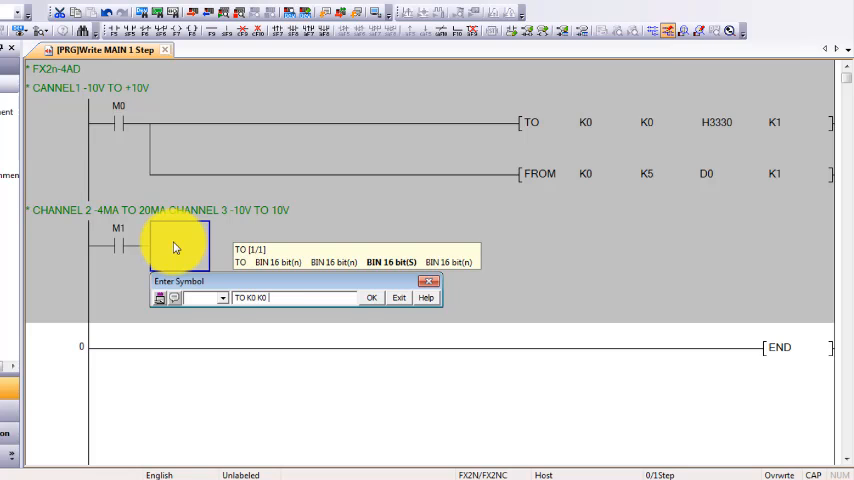
{"action": "type", "text": "h3"}
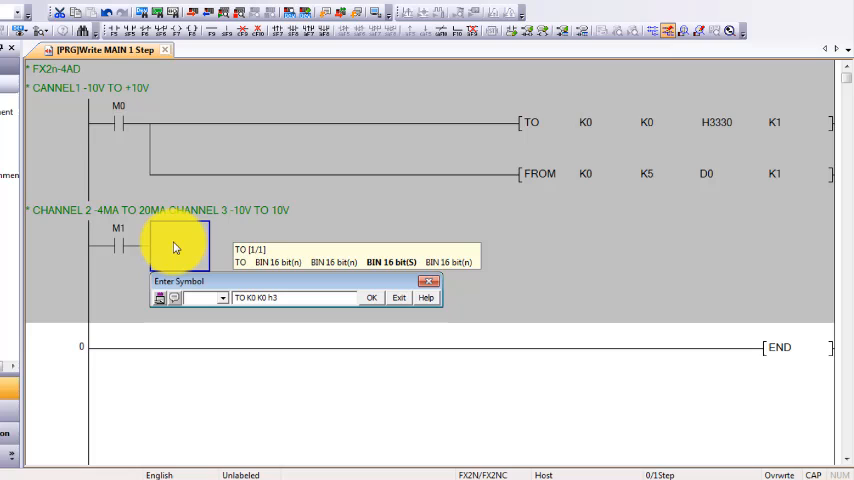
{"action": "type", "text": "0"}
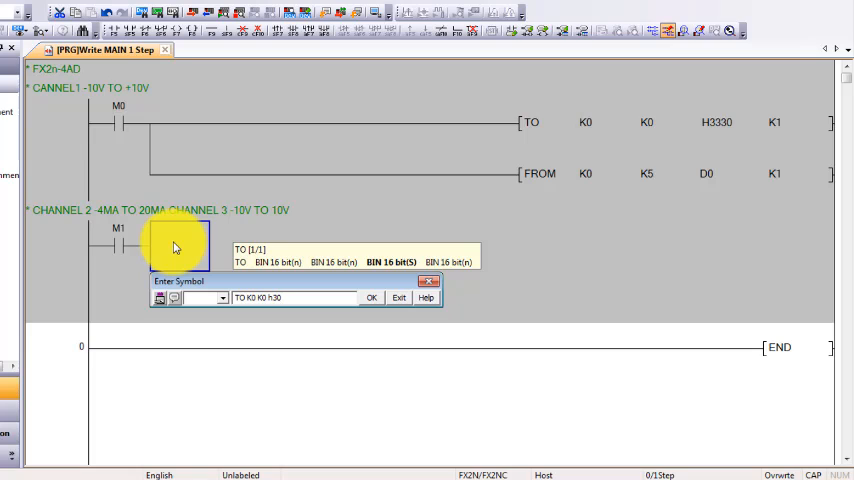
{"action": "type", "text": "1"}
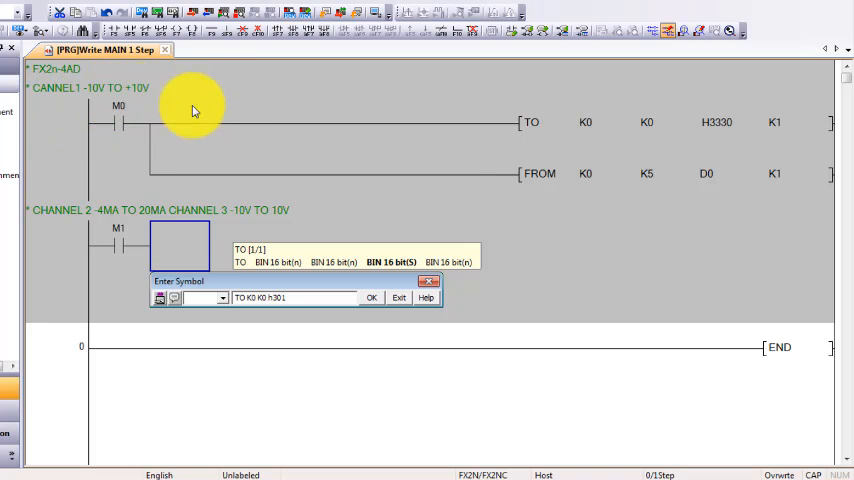
{"action": "type", "text": "0"}
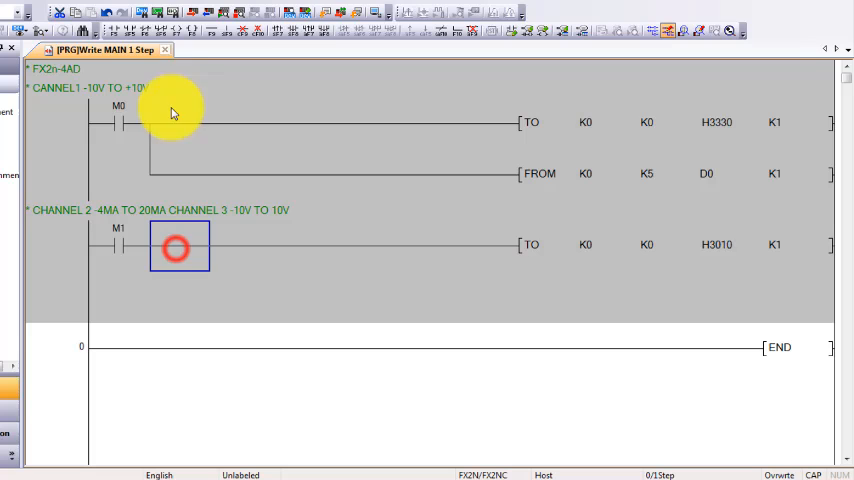
{"action": "left_click", "coordinate": [224, 28]}
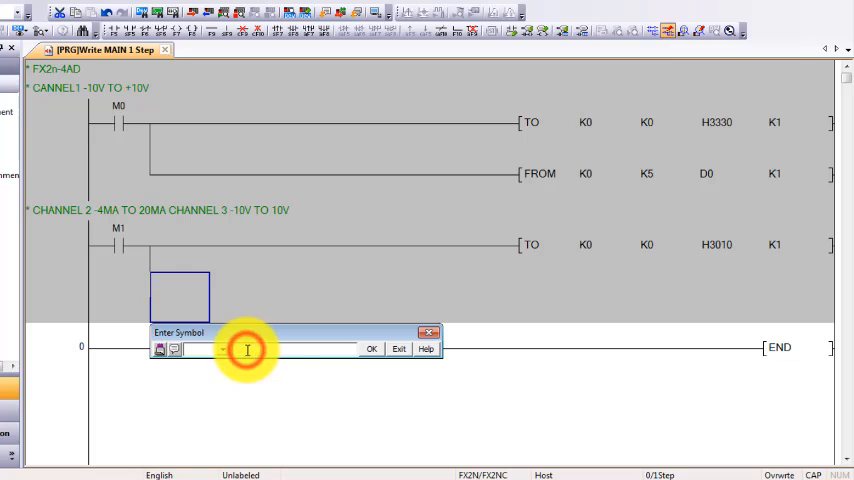
- Enter FROM K0 K6 D10 K1 on the branch beneath the TO instruction
{"action": "type", "text": "FROM"}
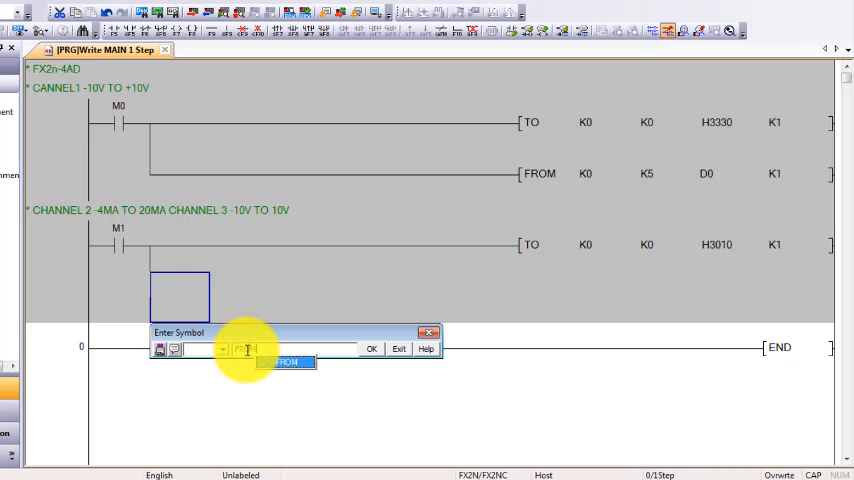
{"action": "type", "text": "FROM"}
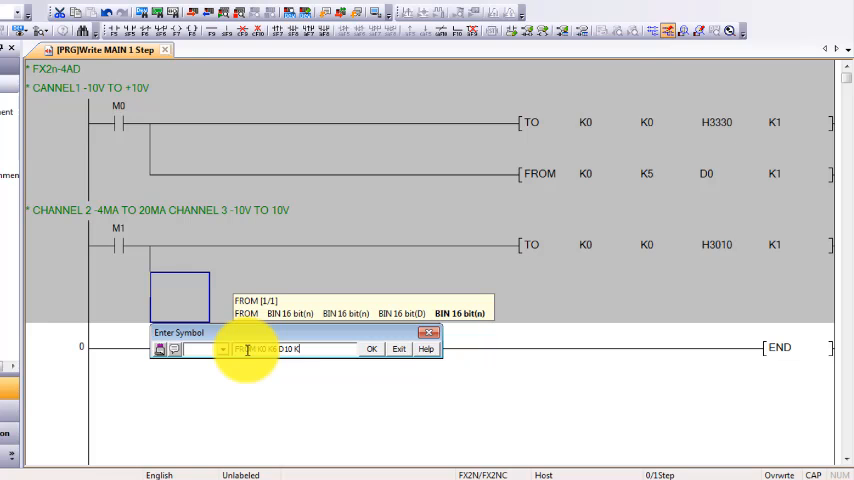
{"action": "left_click", "coordinate": [372, 348]}
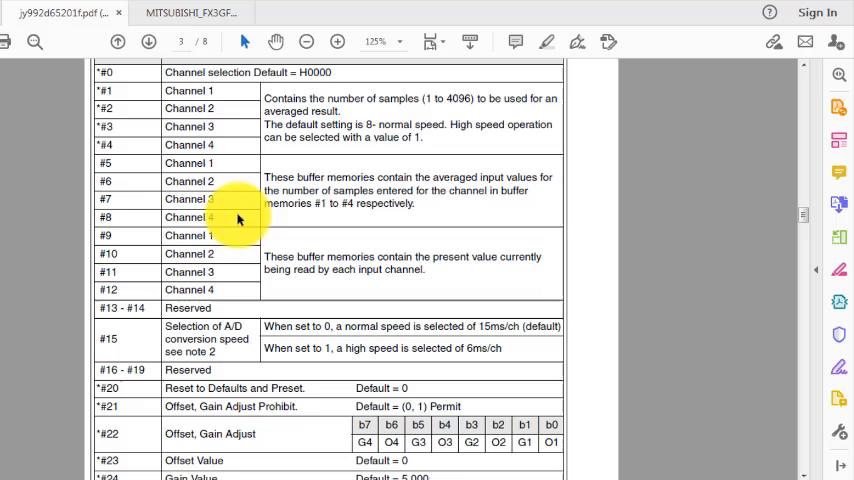
- Start another FROM entry beneath FROM K0 K6 D10 K1 after checking buffer memories #5–#12
{"action": "double_click", "coordinate": [188, 200]}
{"action": "type", "text": "FROM K0 K7"}
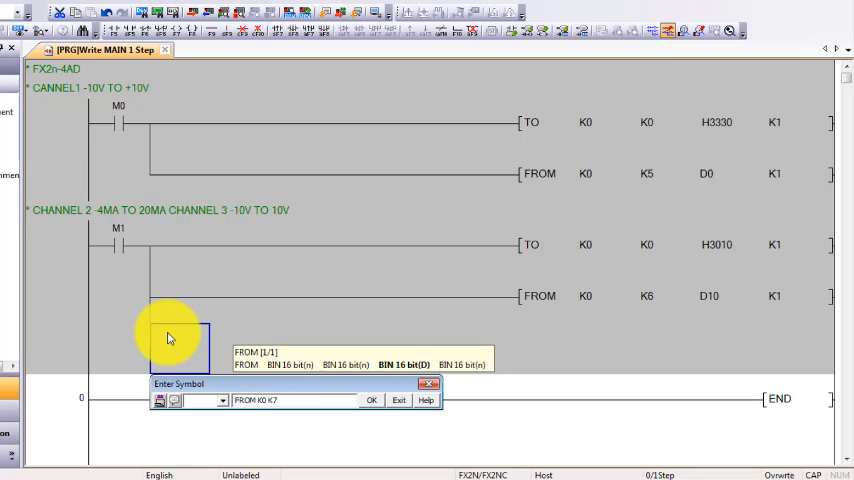
- Enter FROM K0 K7 D20 K1 as the third branch of the M1 rung
{"action": "type", "text": "D"}
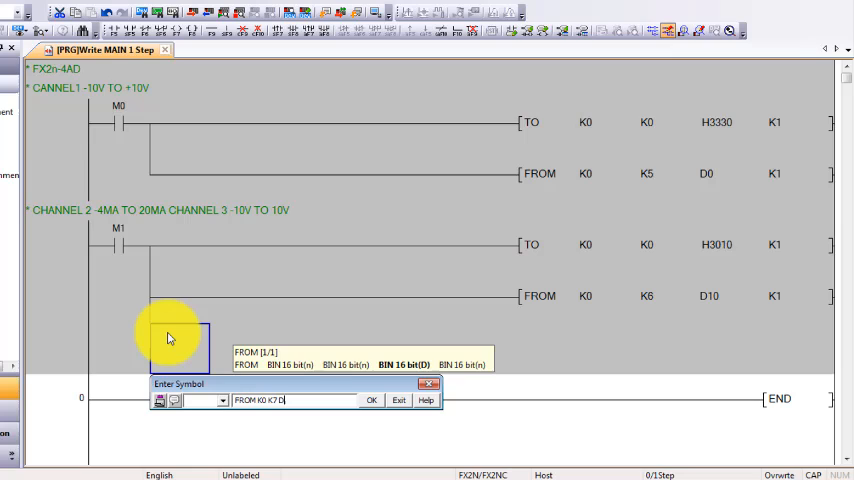
{"action": "type", "text": "2"}
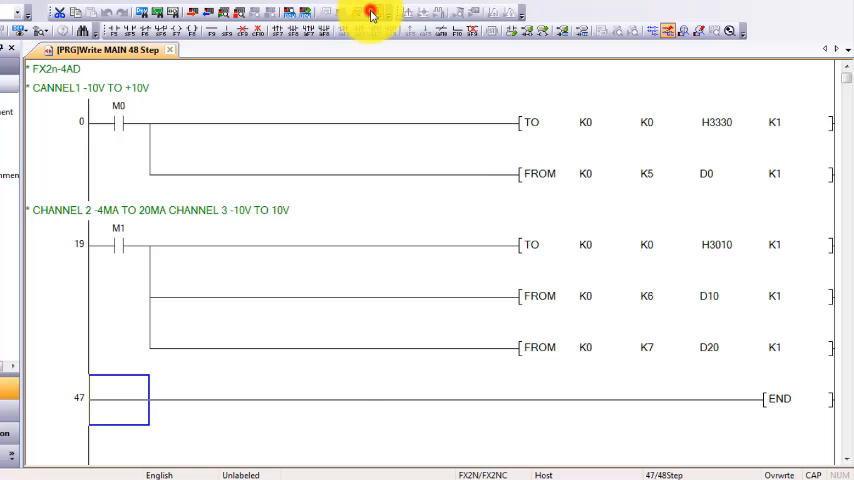
- Start the simulator with monitoring and bring up Modify Value for device M0
{"action": "left_click", "coordinate": [368, 12]}
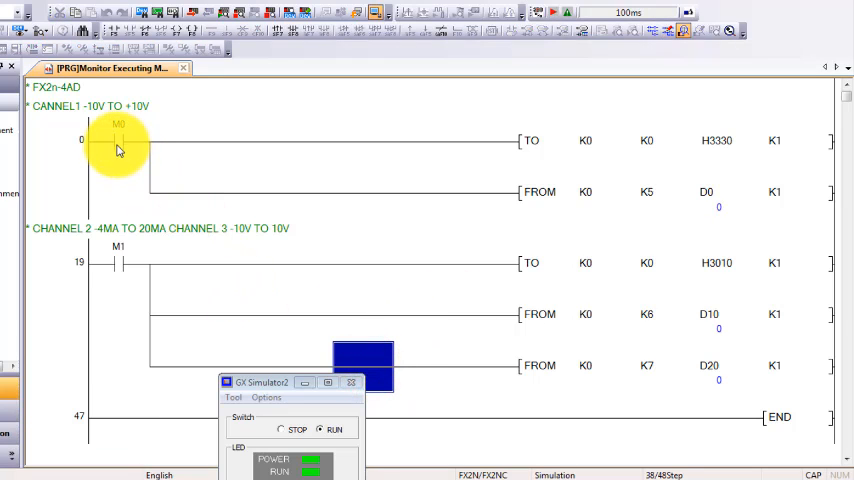
{"action": "right_click", "coordinate": [118, 150]}
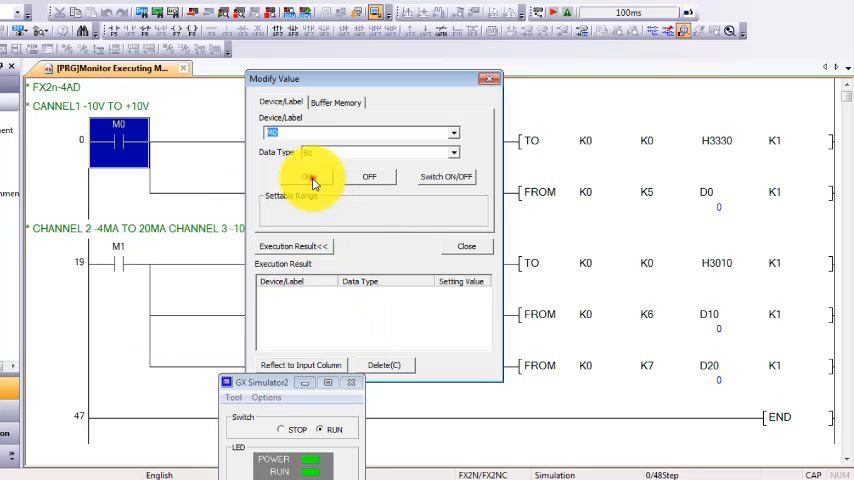
{"action": "left_click", "coordinate": [306, 176]}
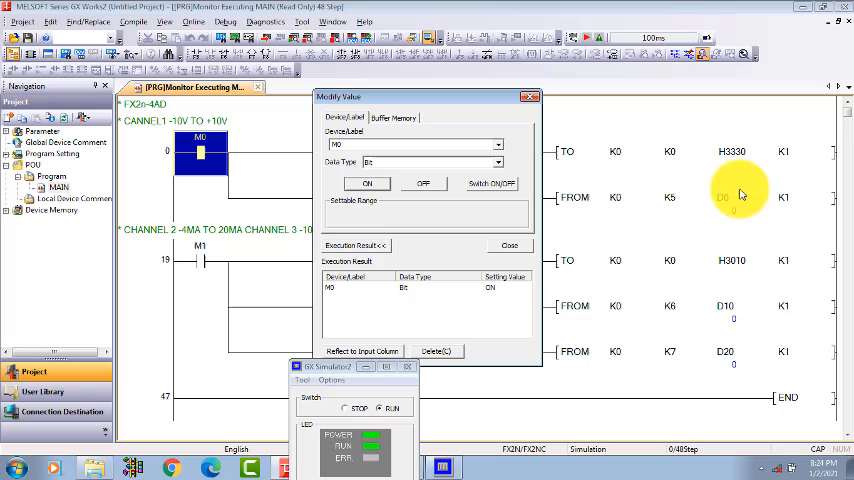
{"action": "mouse_move", "coordinate": [716, 192]}
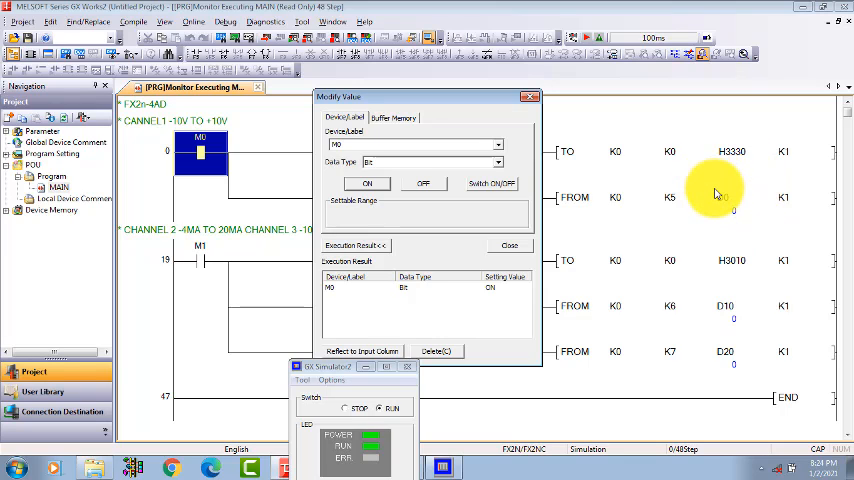